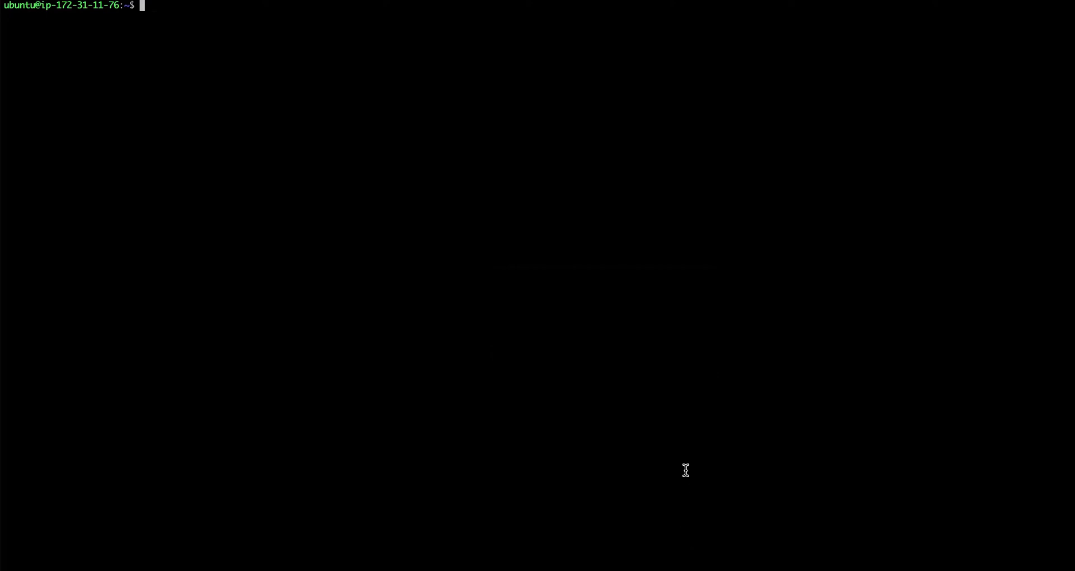
# - Install nginx on the Ubuntu server with sudo apt install nginx
pyautogui.write('sudo a')
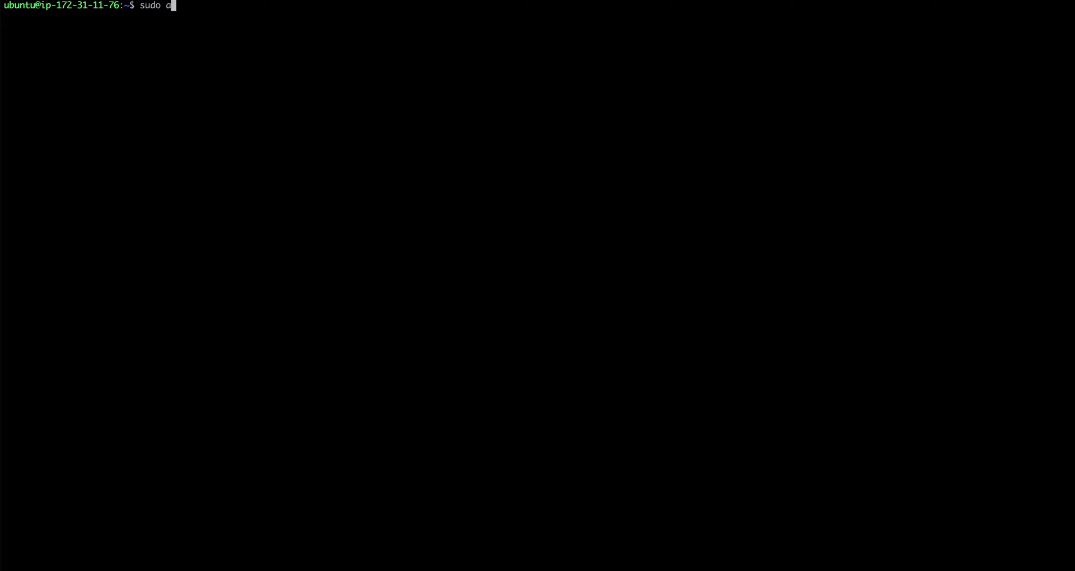
pyautogui.write('pt')
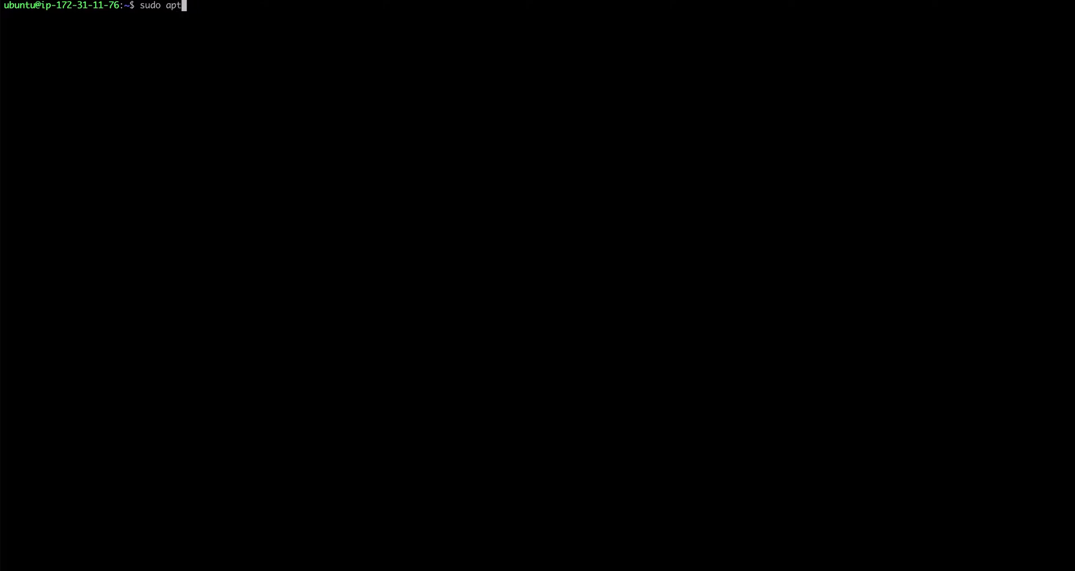
pyautogui.write('install')
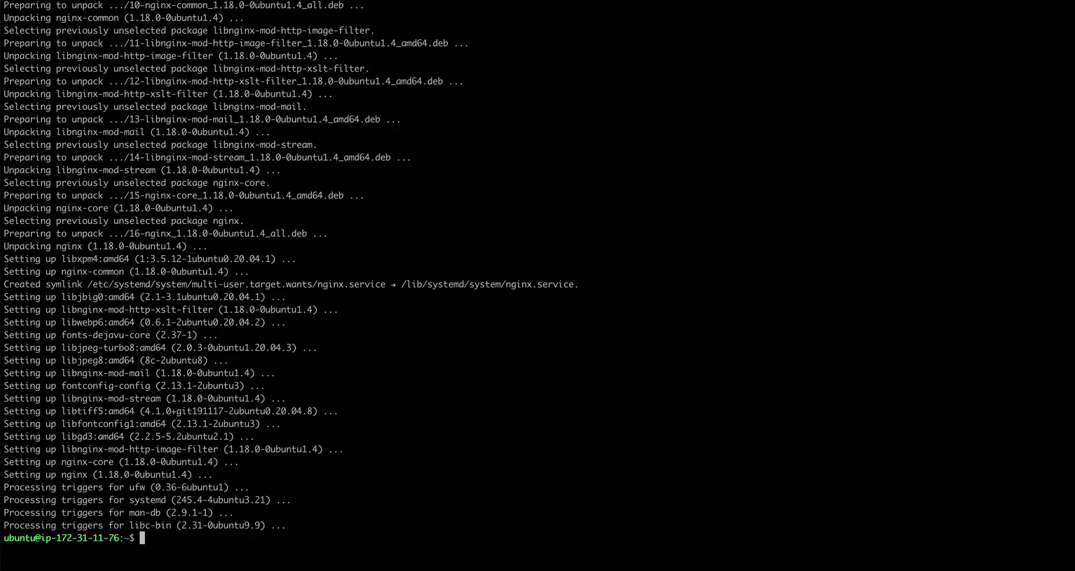
# - Go to /etc/nginx/sites-available and begin website1.conf in vim, referencing the GitHub repo's website1.conf
pyautogui.write('cd /etc/ngin')
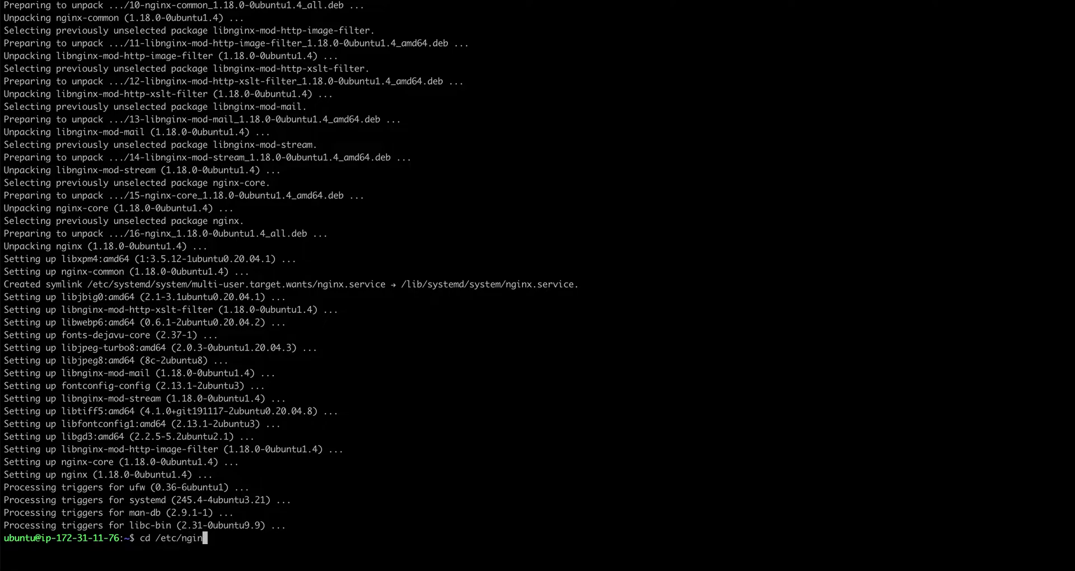
pyautogui.write('x/sites-available/')
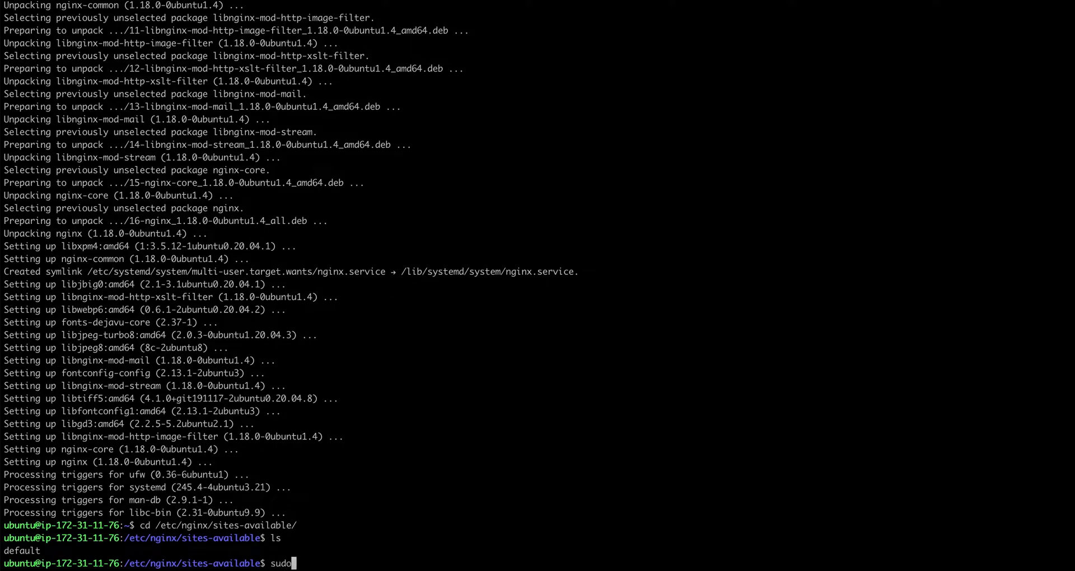
pyautogui.write('website')
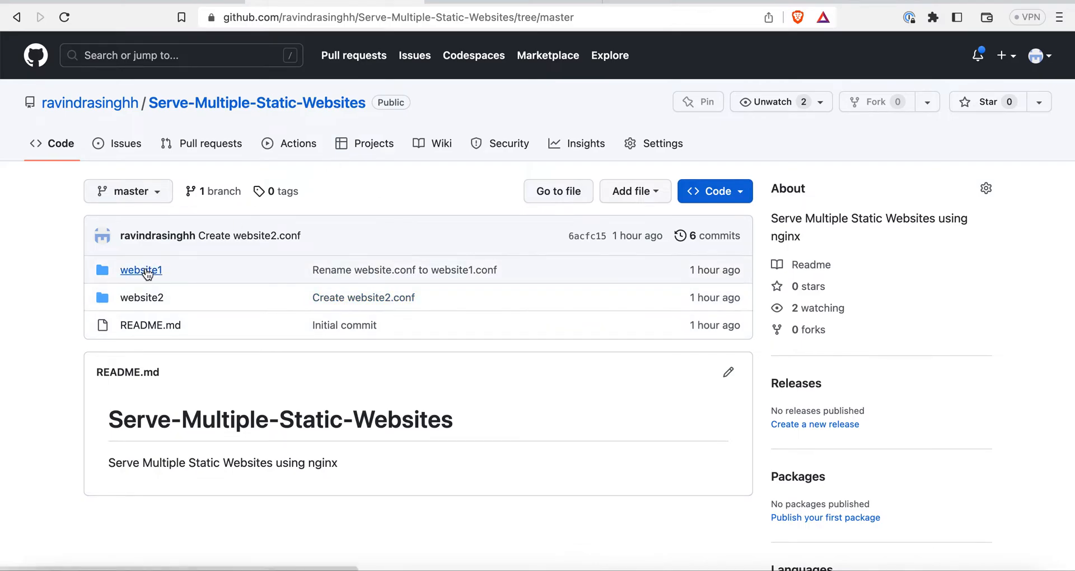
pyautogui.click(141, 270)
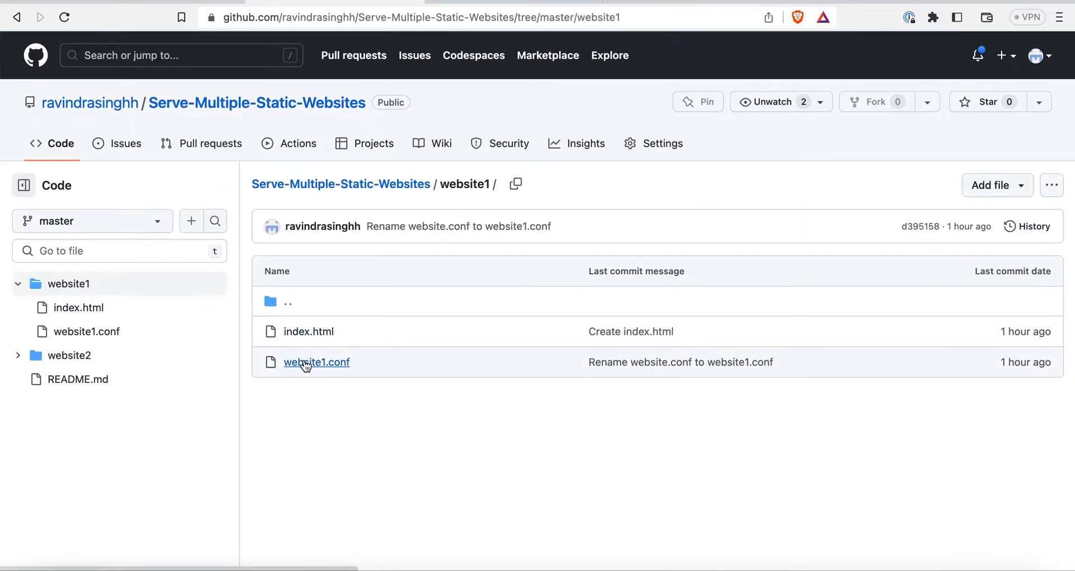
pyautogui.click(316, 362)
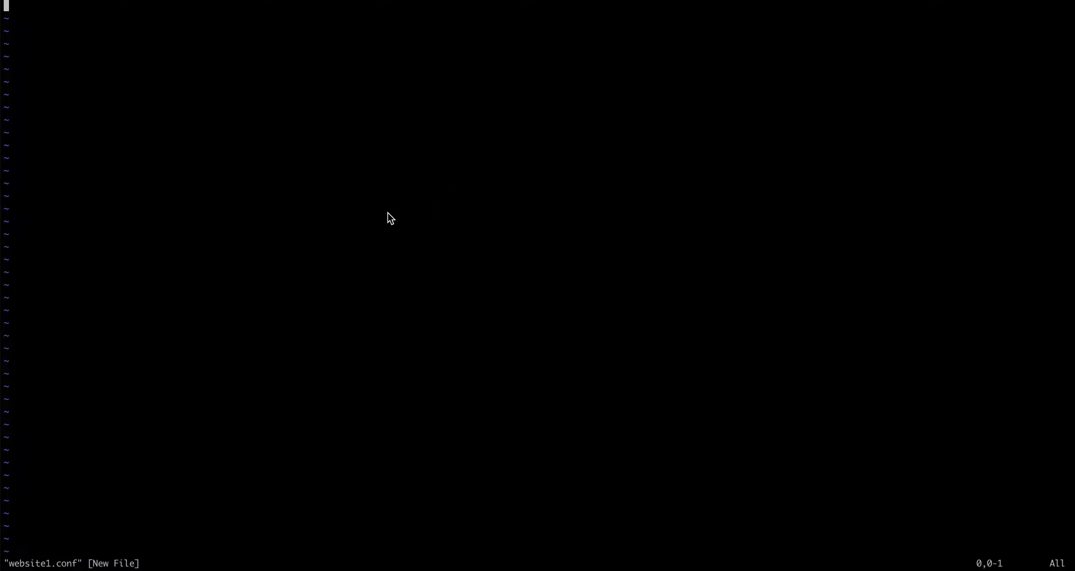
# - Paste the server block for website1.ravindra.tech on port 80 with root /var/www/website1 into website1.conf
pyautogui.rightClick(389, 218)
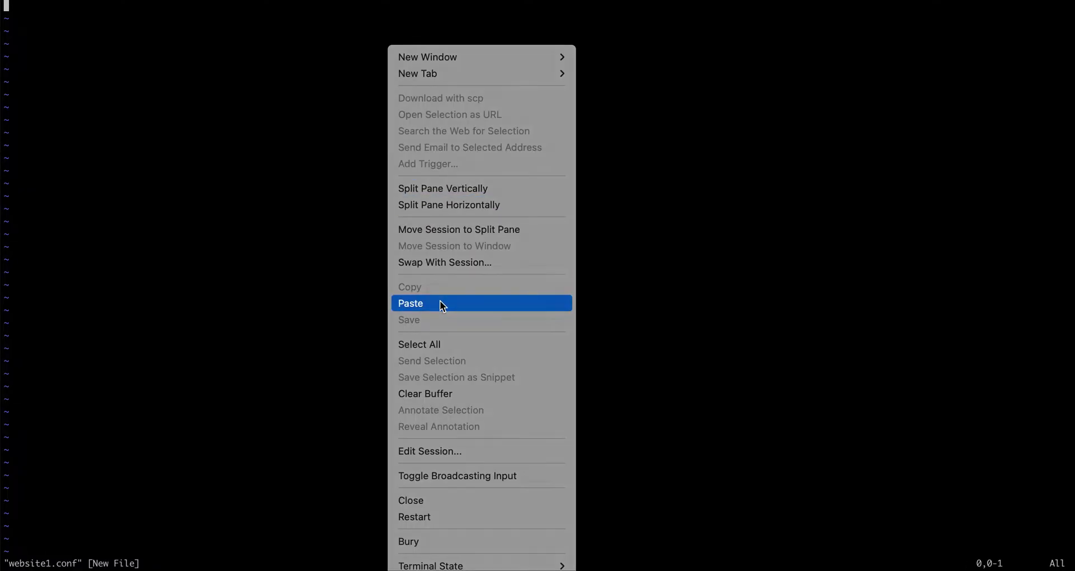
pyautogui.click(410, 304)
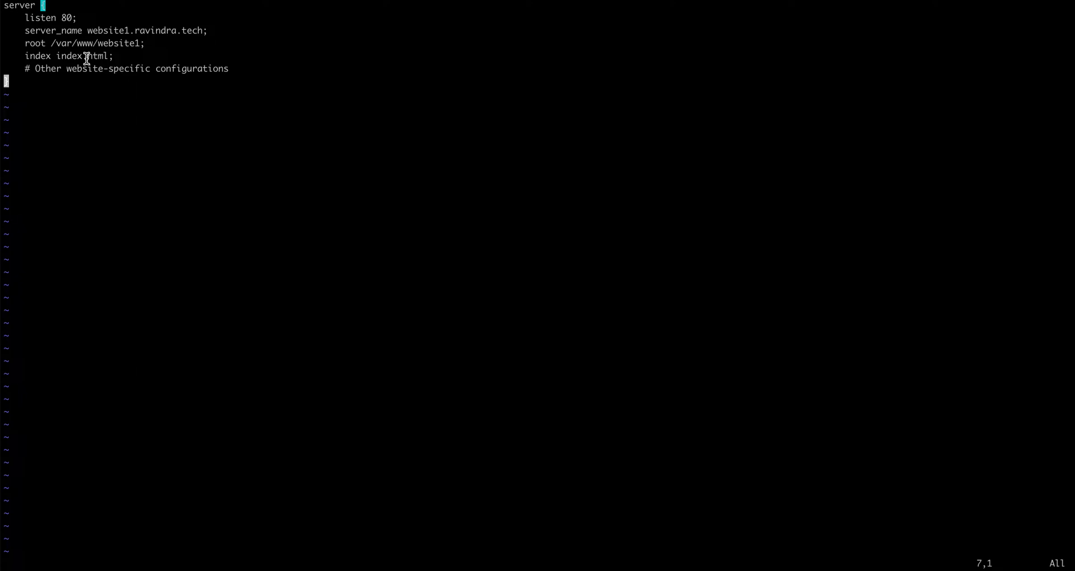
pyautogui.moveTo(22, 19)
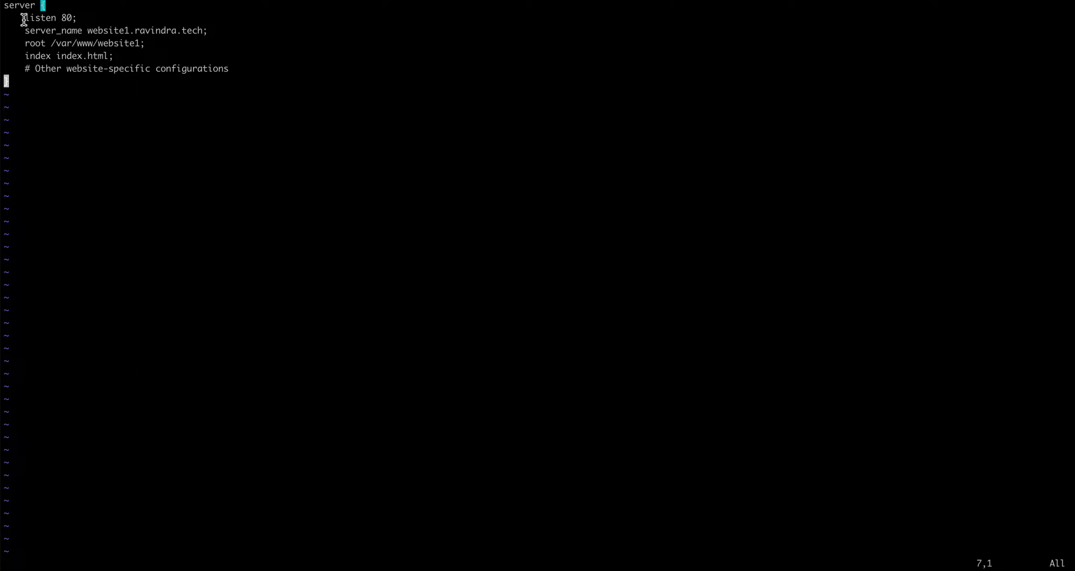
pyautogui.moveTo(69, 20)
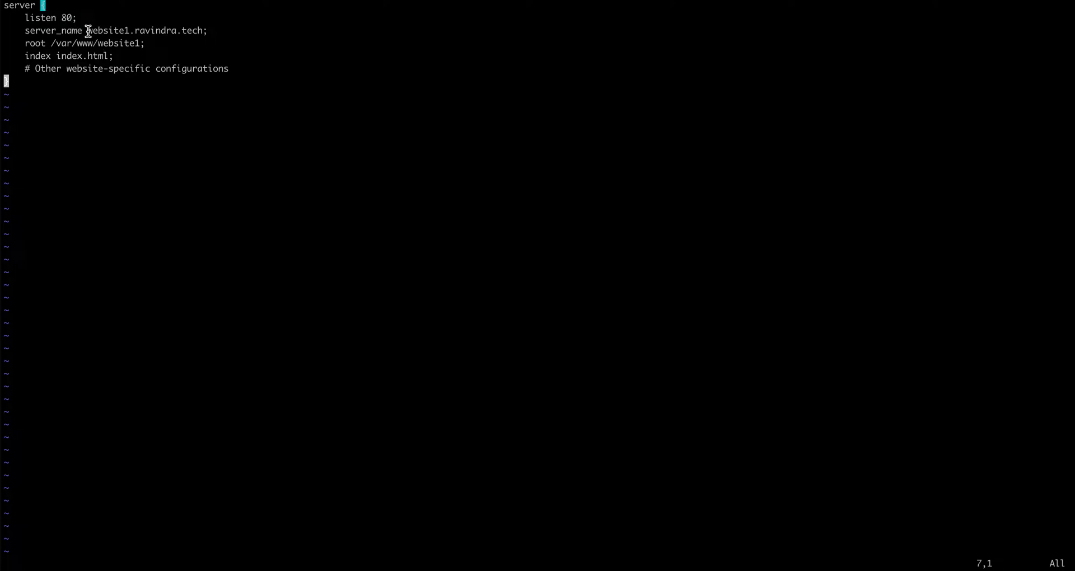
pyautogui.doubleClick(145, 30)
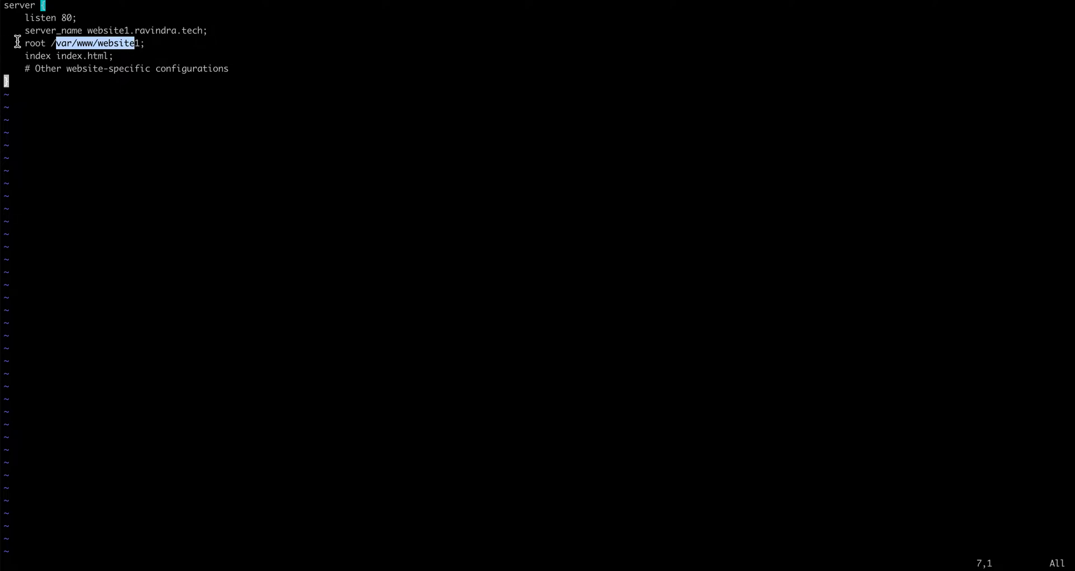
pyautogui.moveTo(146, 43)
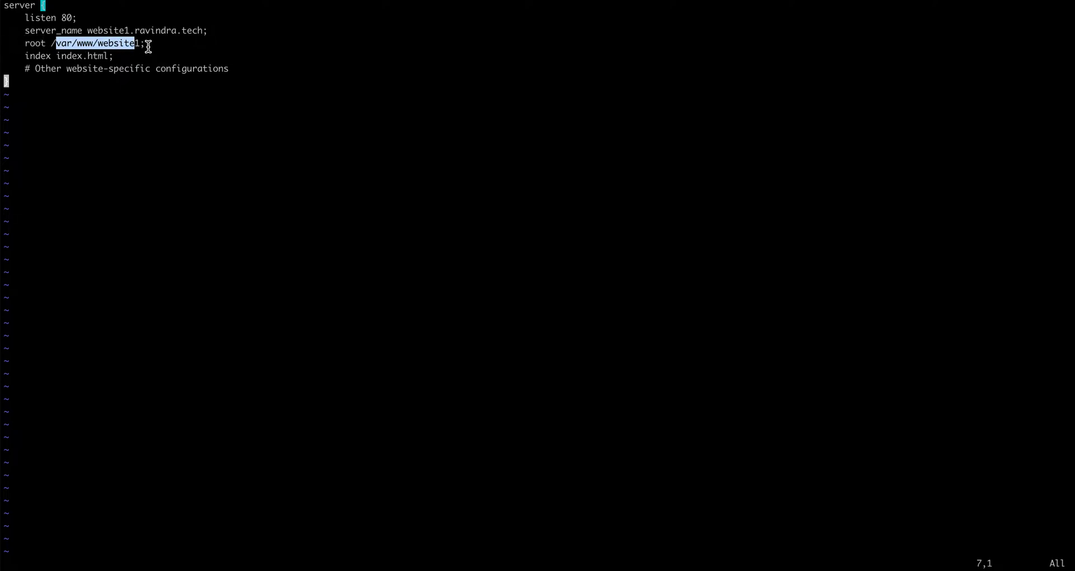
pyautogui.moveTo(187, 77)
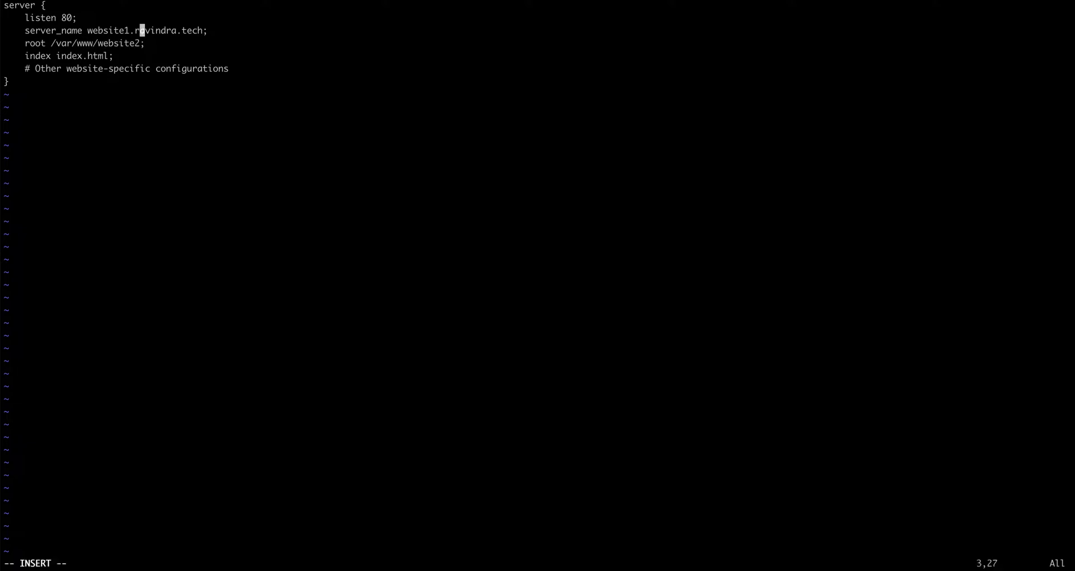
# - Save the website2 configuration with :wq! after pointing its root to /var/www/website2
pyautogui.press('BackSpace')
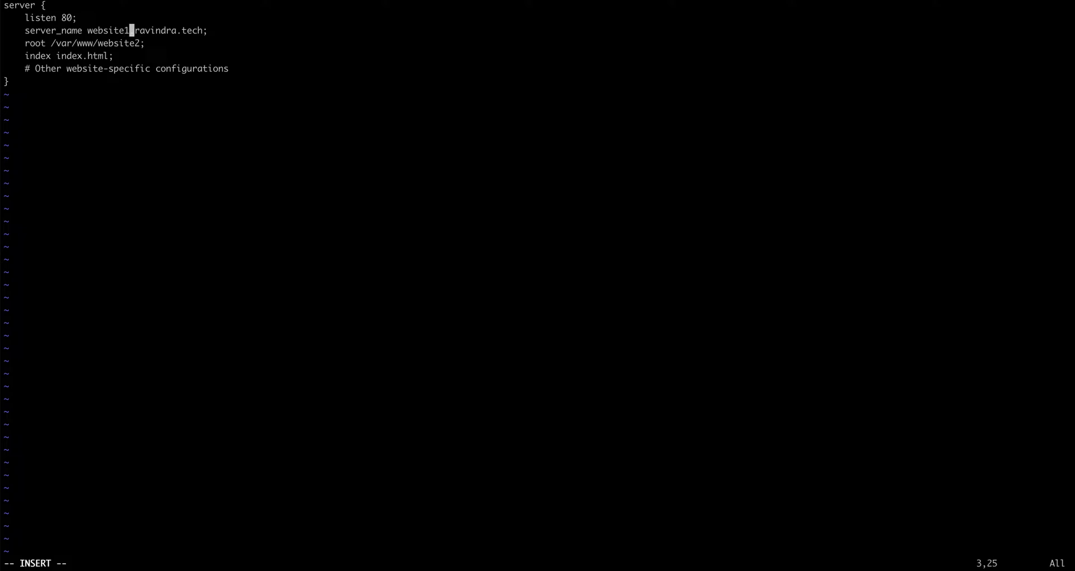
pyautogui.write(':wq!')
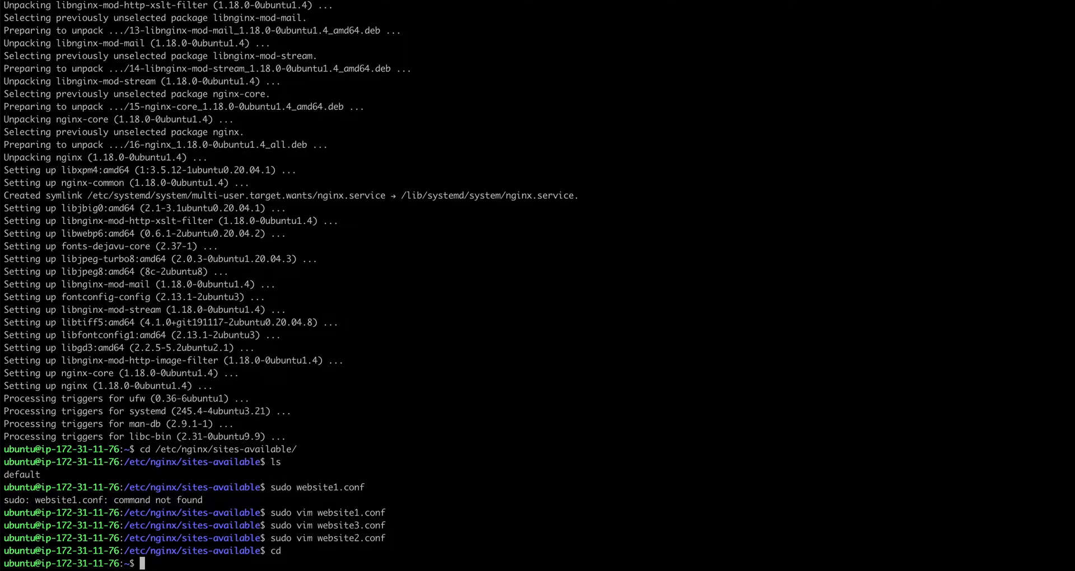
# - In /var/www, create website1 and website2 directories with sudo mkdir
pyautogui.write('cd /var/www/')
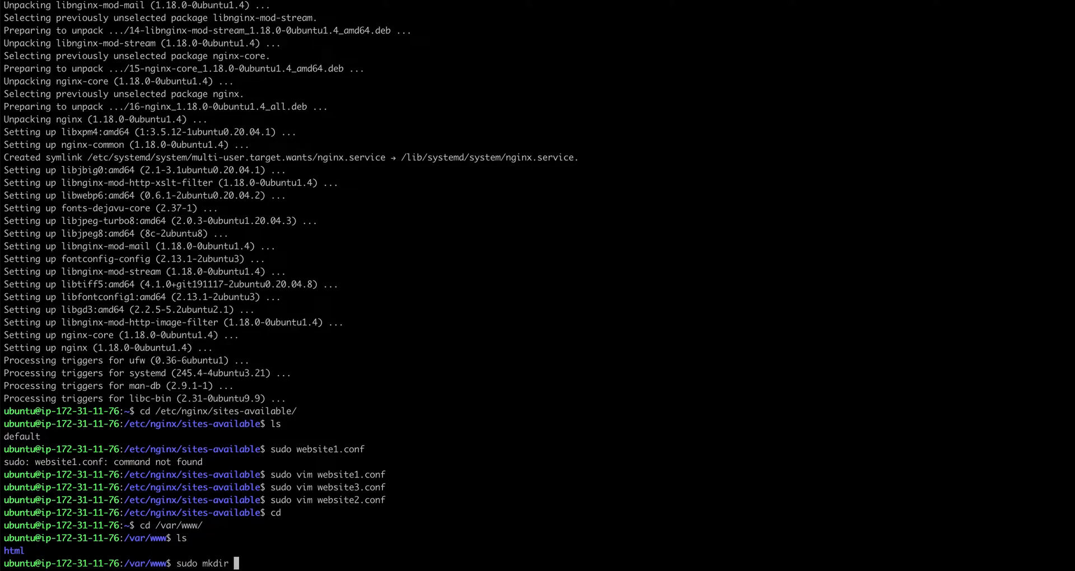
pyautogui.write('webiste1')
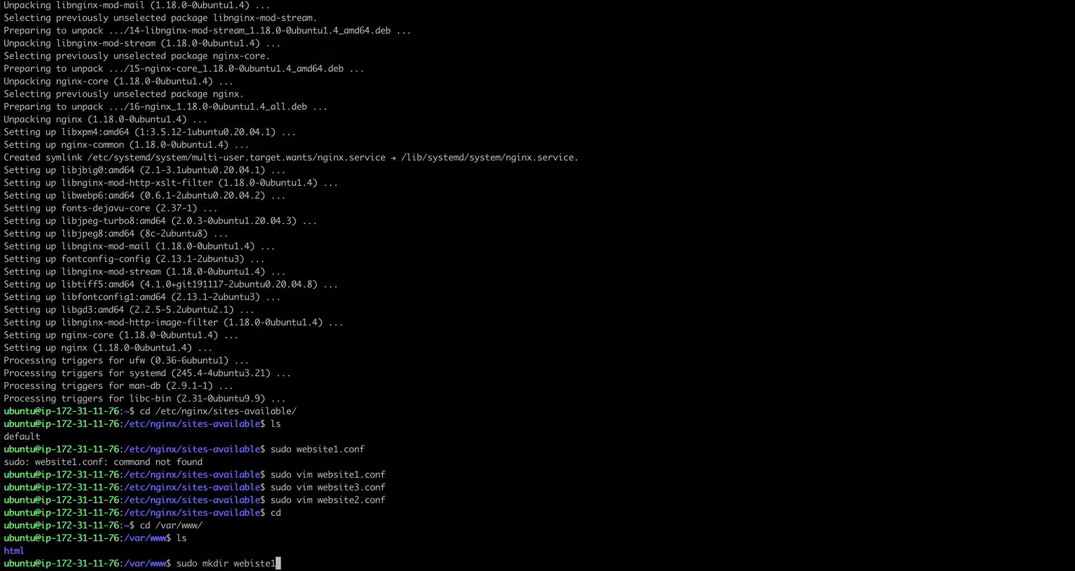
pyautogui.press('BackSpace')
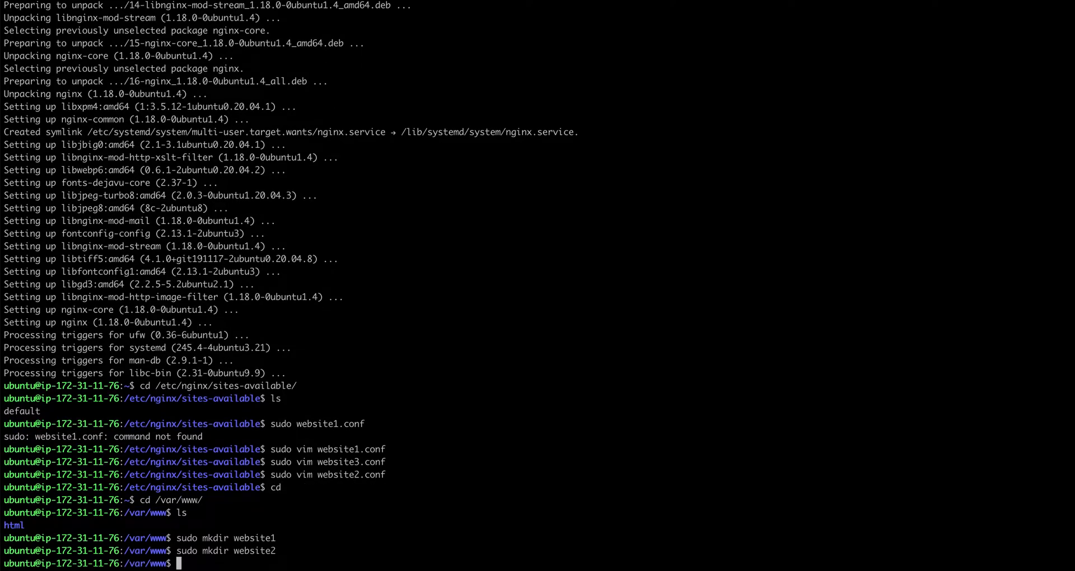
pyautogui.write('sudo vim website')
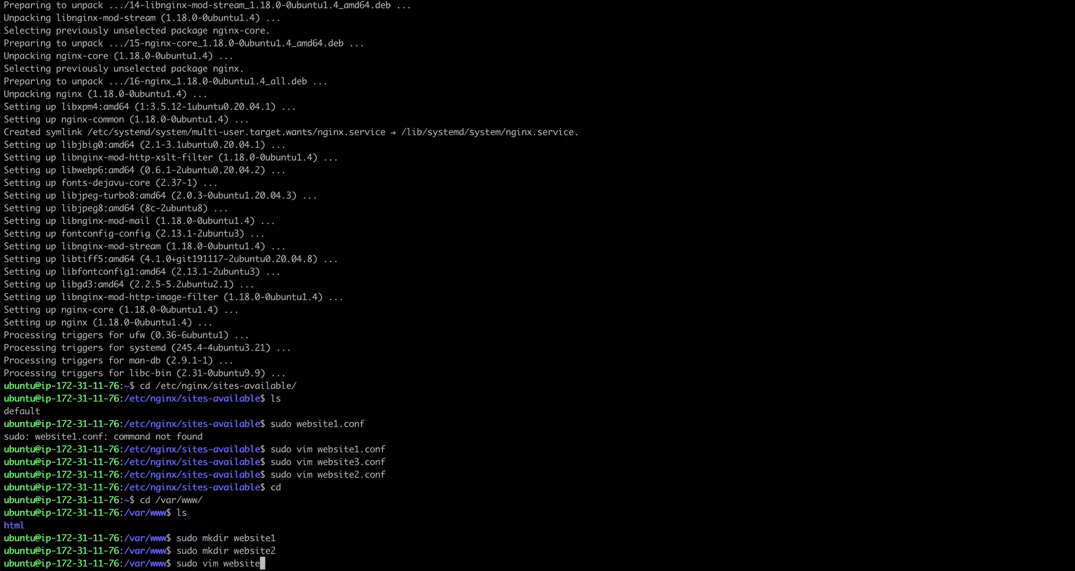
# - Create website1/index.html and paste the welcome page HTML copied from GitHub
pyautogui.write('1/index')
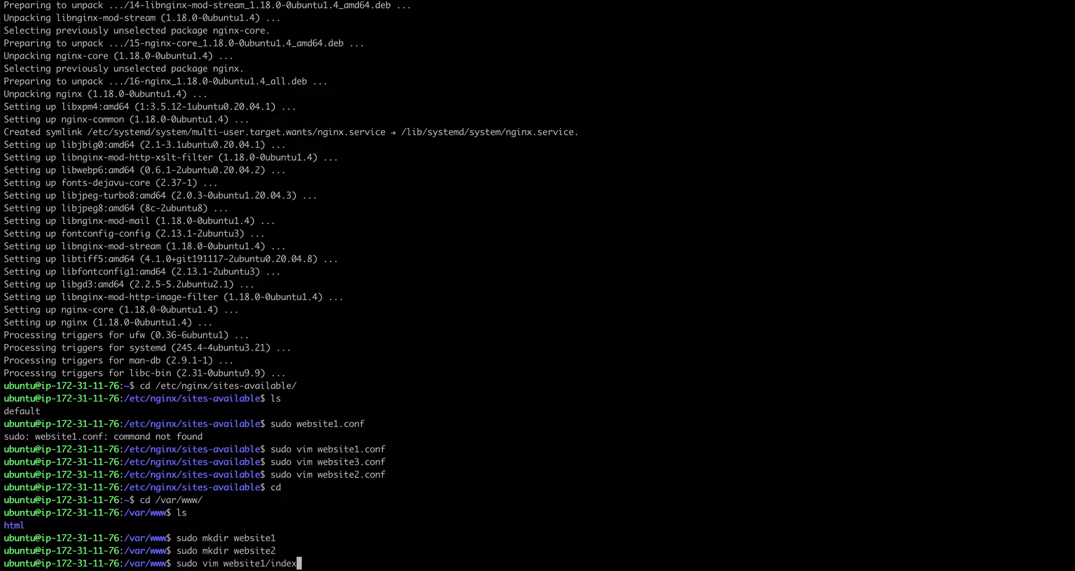
pyautogui.write('.html')
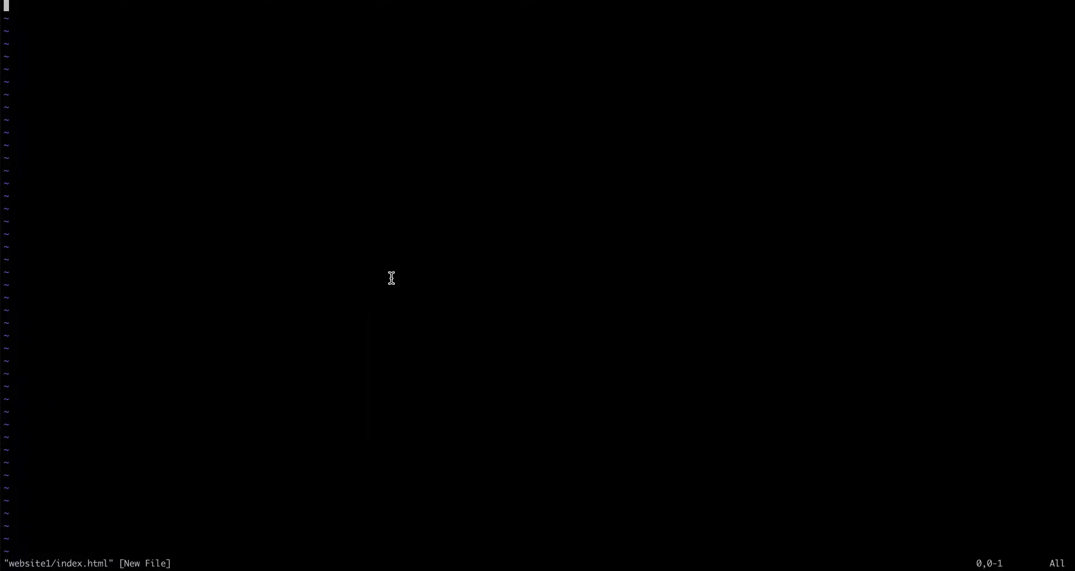
pyautogui.rightClick(391, 279)
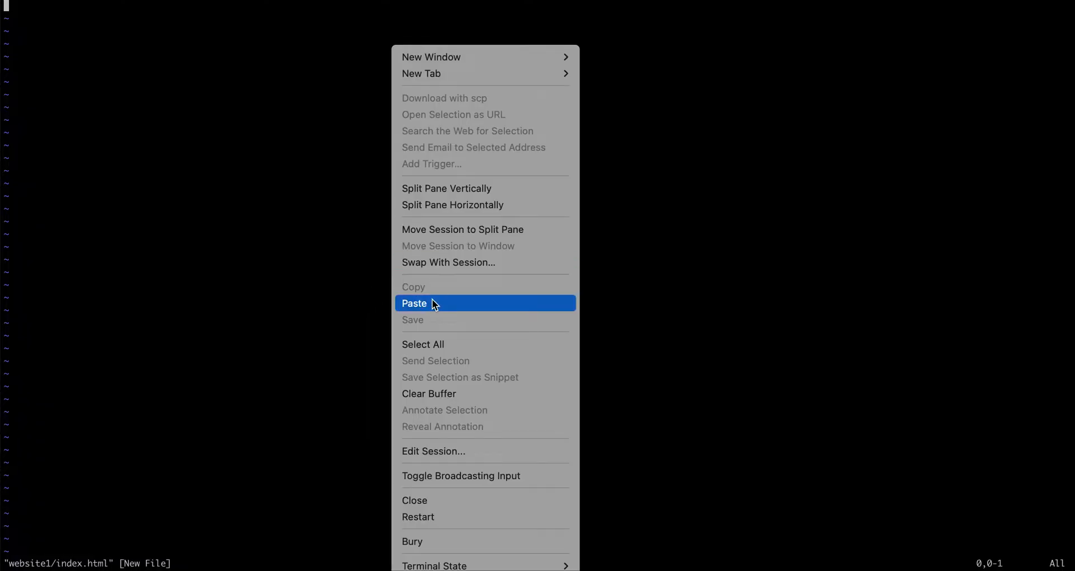
pyautogui.click(414, 303)
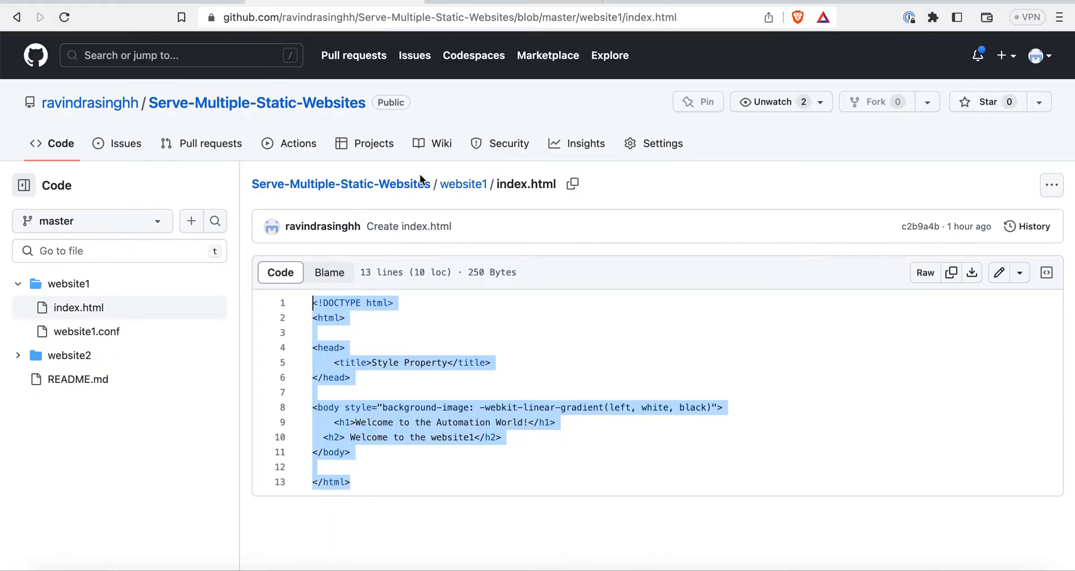
# - Browse to the website2 folder's index.html in the GitHub repository
pyautogui.click(463, 183)
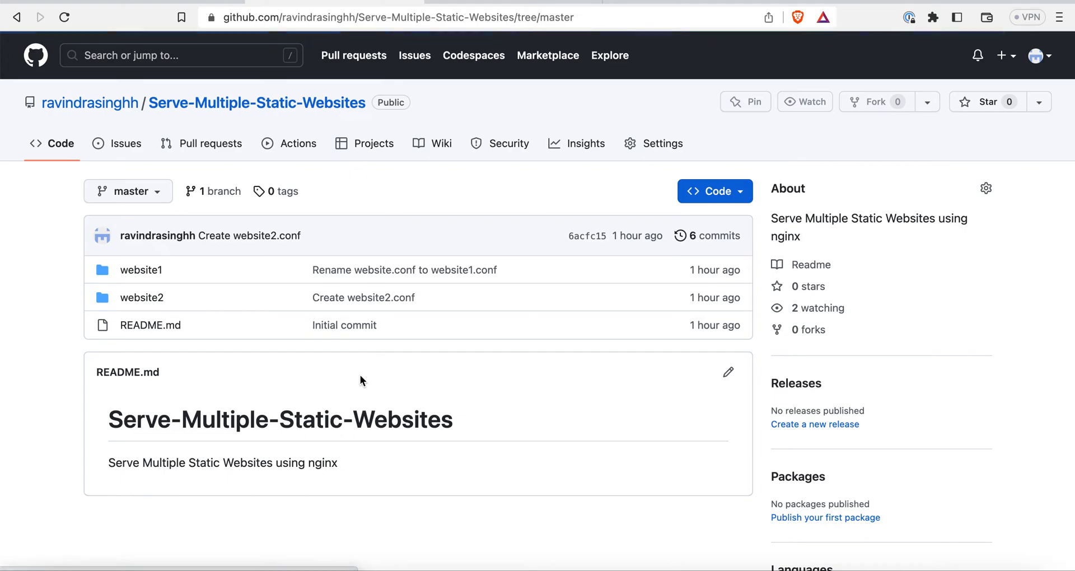
pyautogui.click(141, 297)
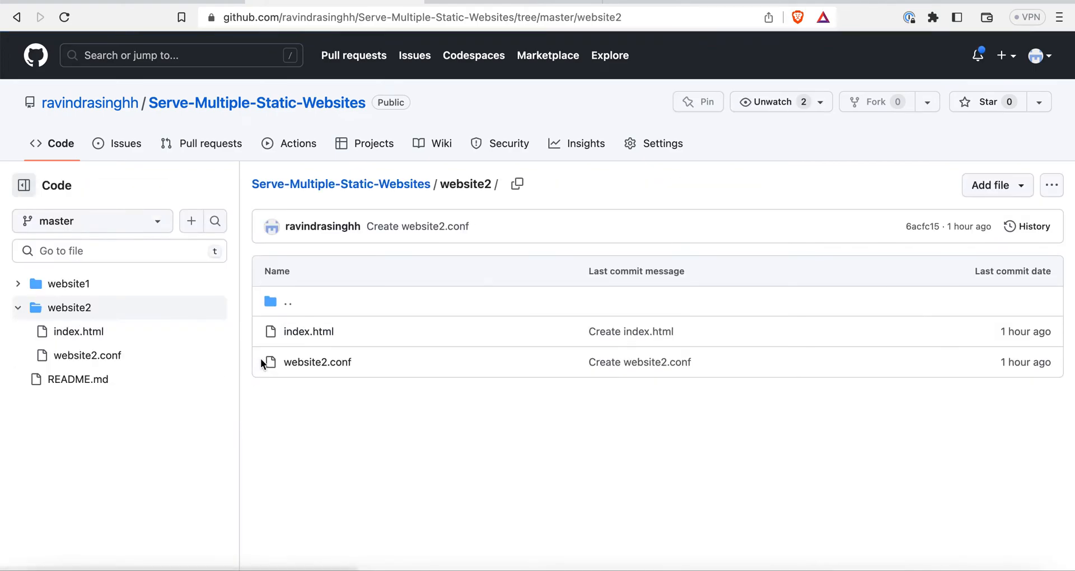
pyautogui.click(306, 331)
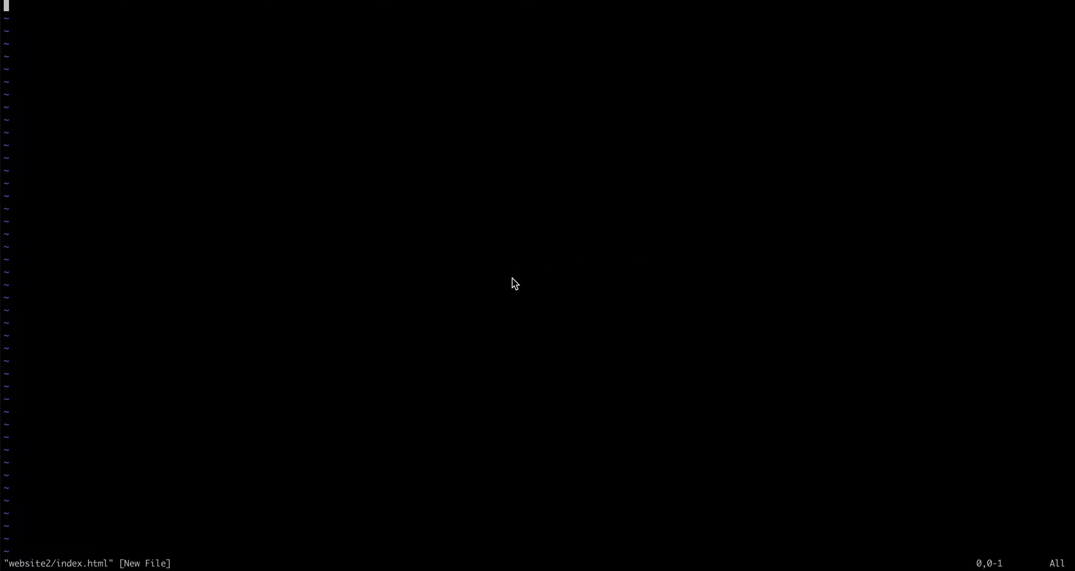
pyautogui.moveTo(554, 301)
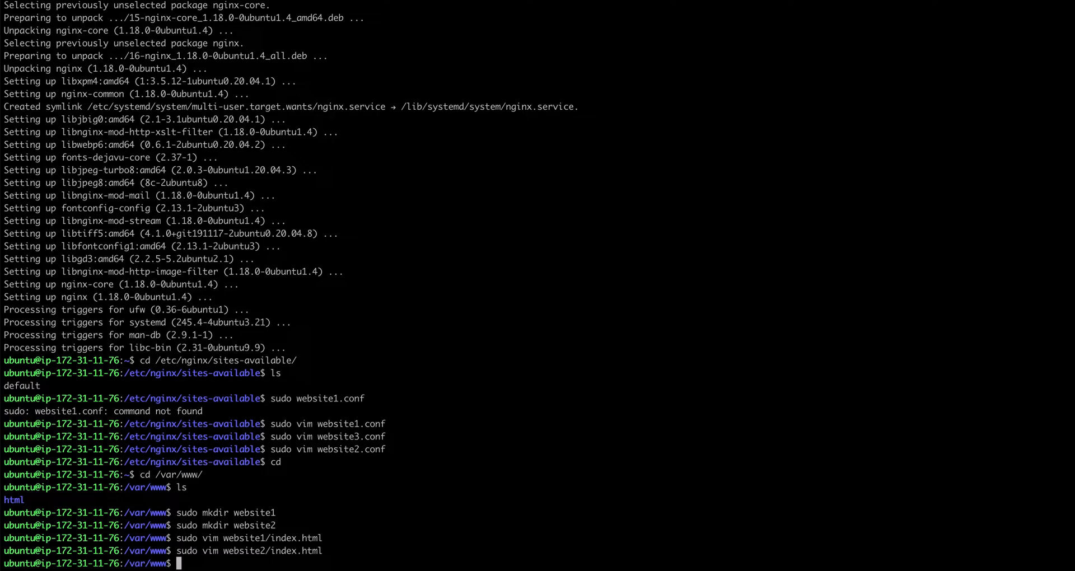
# - Symlink website1.conf and website2.conf from sites-available into /etc/nginx/sites-enabled with sudo ln -s
pyautogui.write('sudo ln')
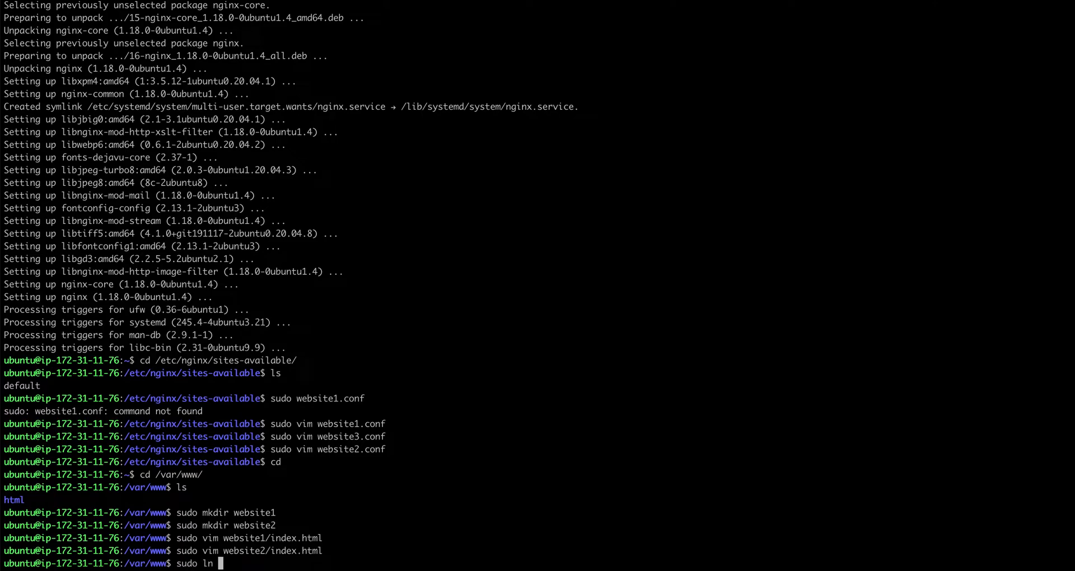
pyautogui.write('-s')
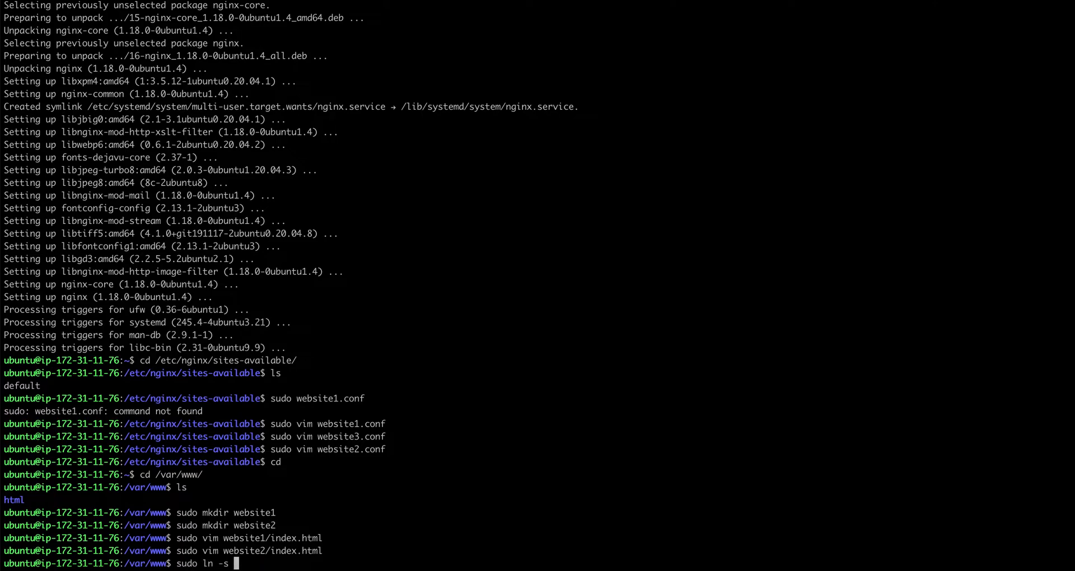
pyautogui.write('/etc/nginx/')
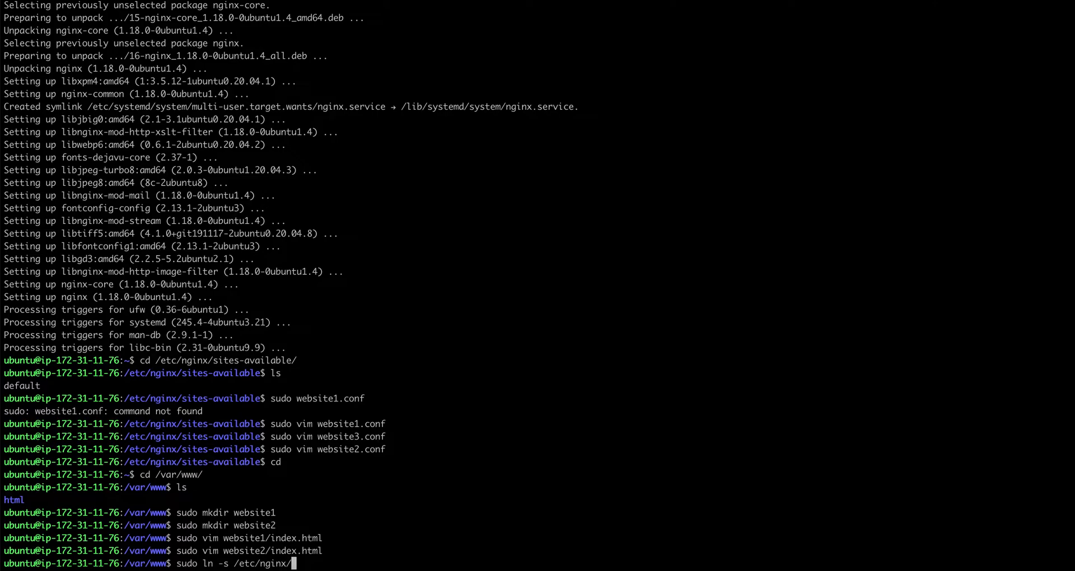
pyautogui.write('sites-')
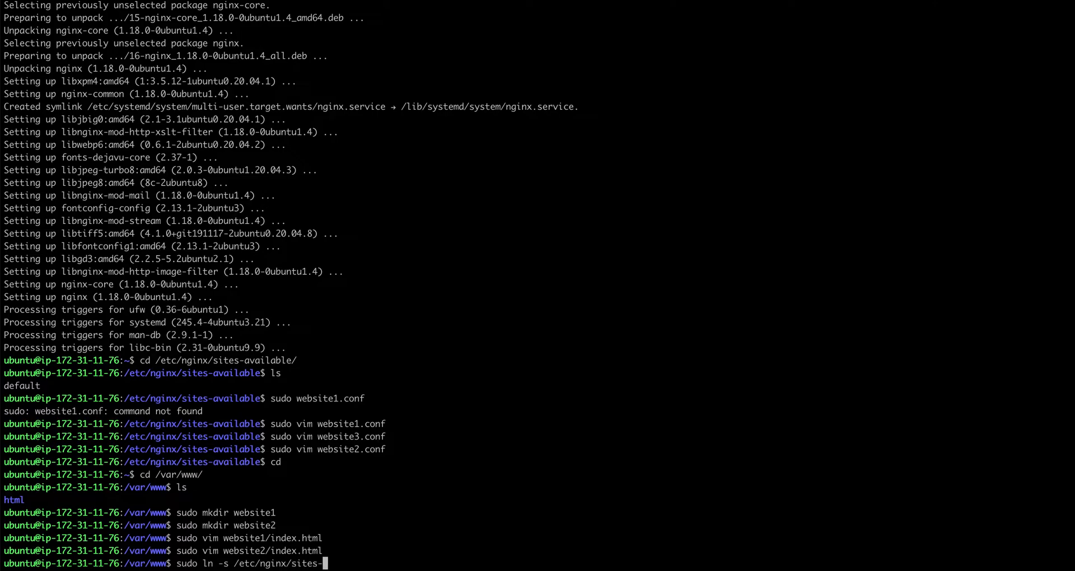
pyautogui.write('available/')
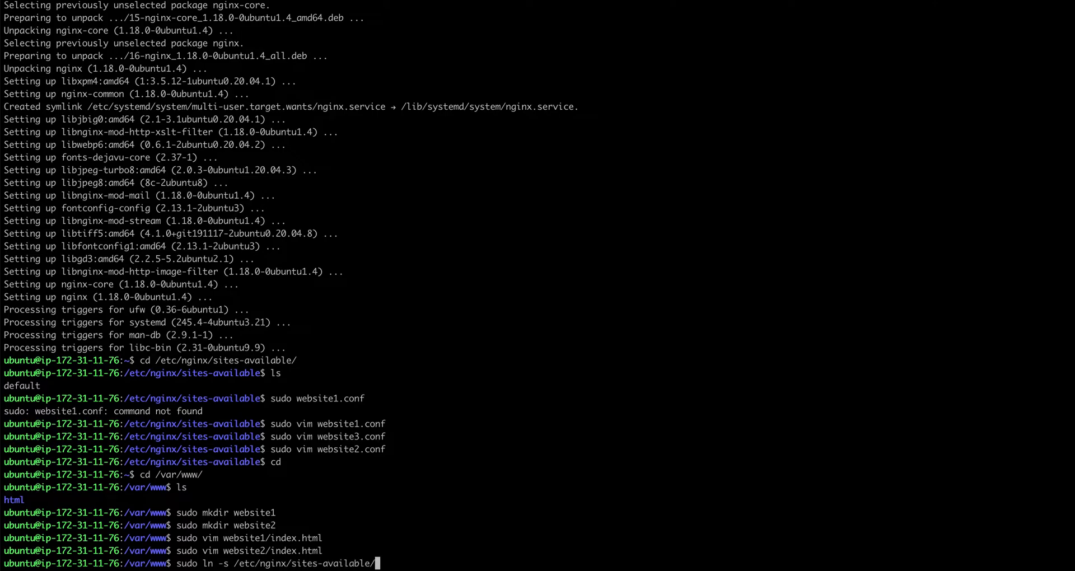
pyautogui.write('website')
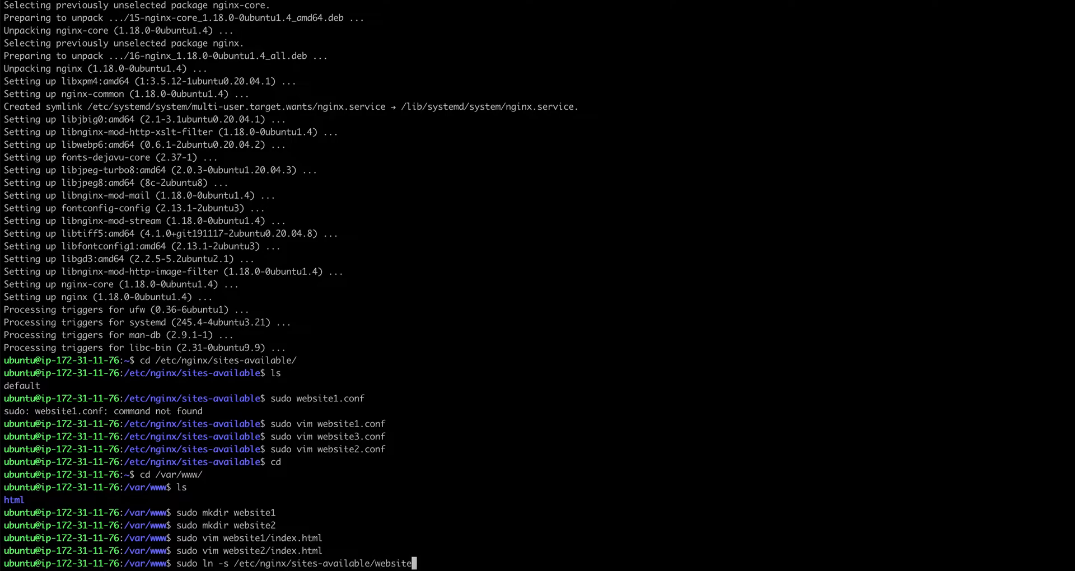
pyautogui.write('1.conf /etc/')
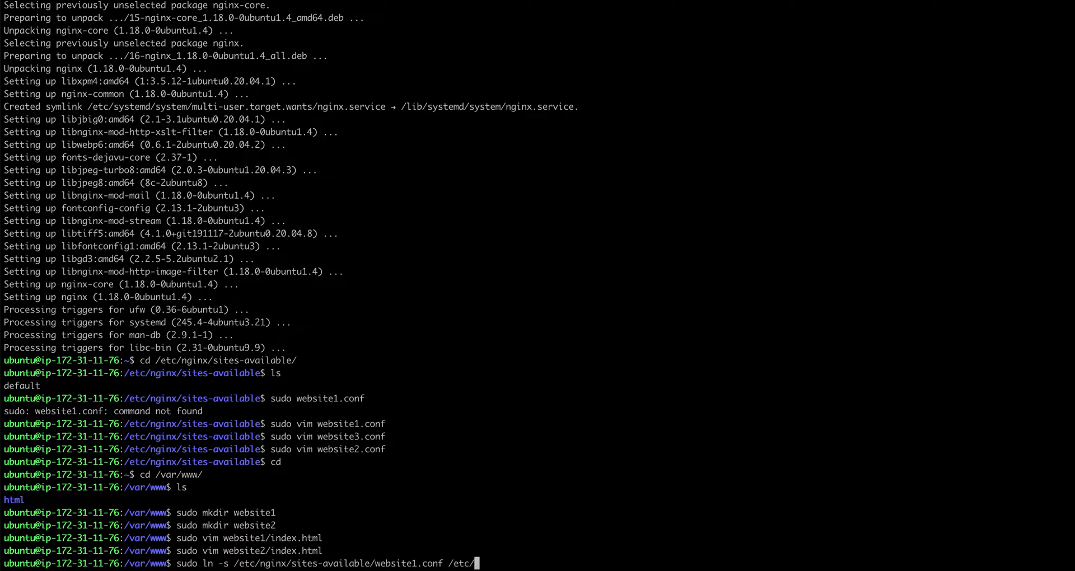
pyautogui.write('nginx/')
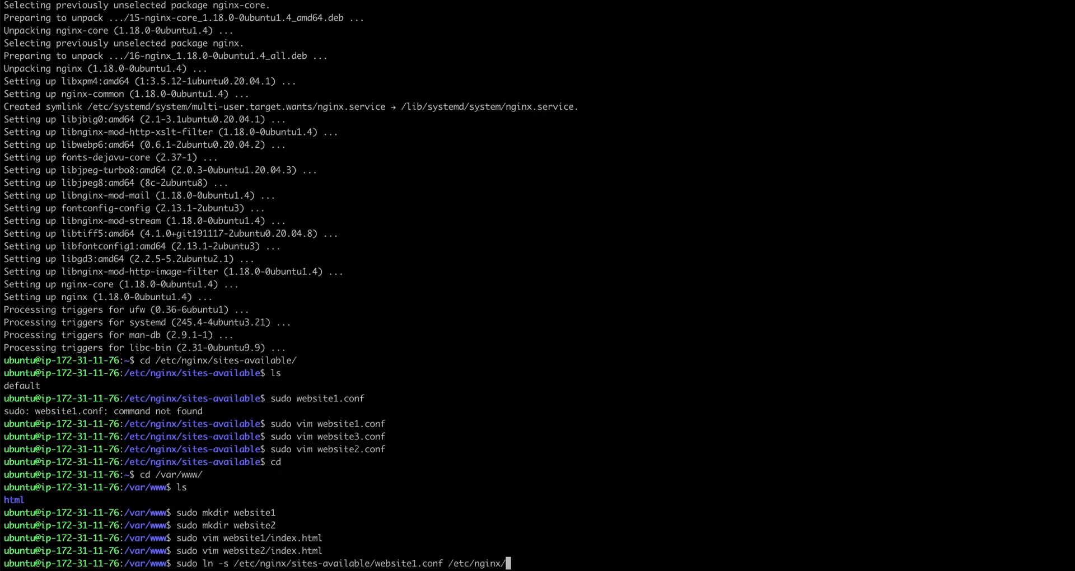
pyautogui.write('sites-enabled/')
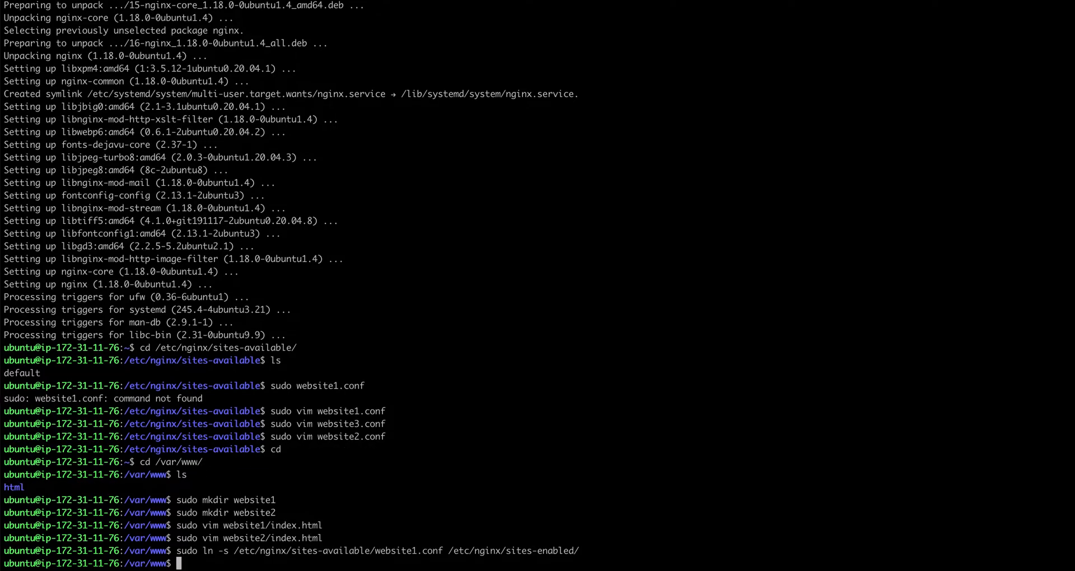
pyautogui.write('sudo ln -s /etc/nginx/sites-available/website1.conf /etc/nginx/sites-enabled/')
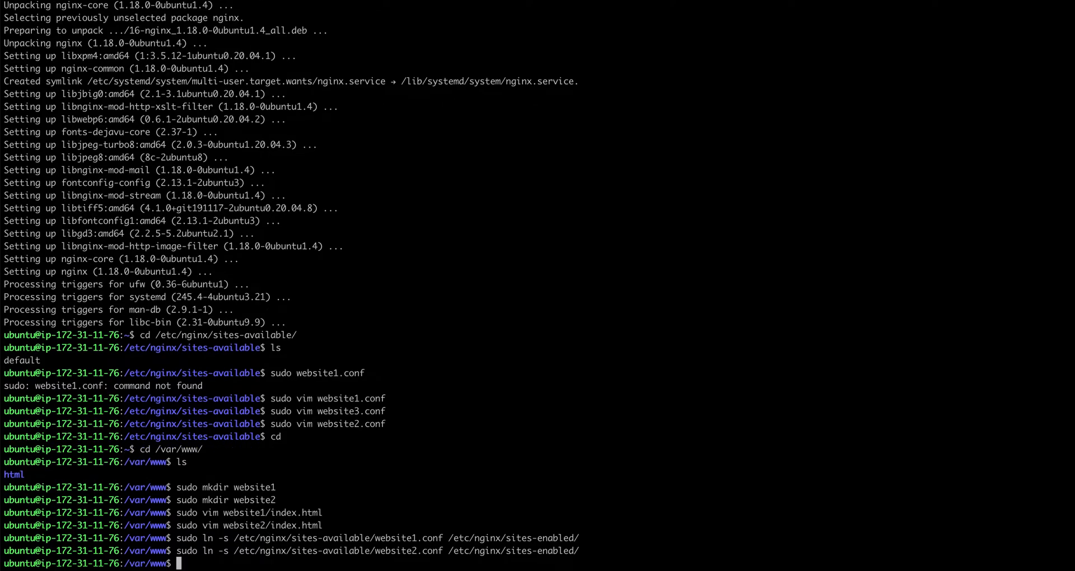
# - List /var/www and recursively chown website1 and website2 to www-data:www-data, then test with nginx -t
pyautogui.write('ls -ll')
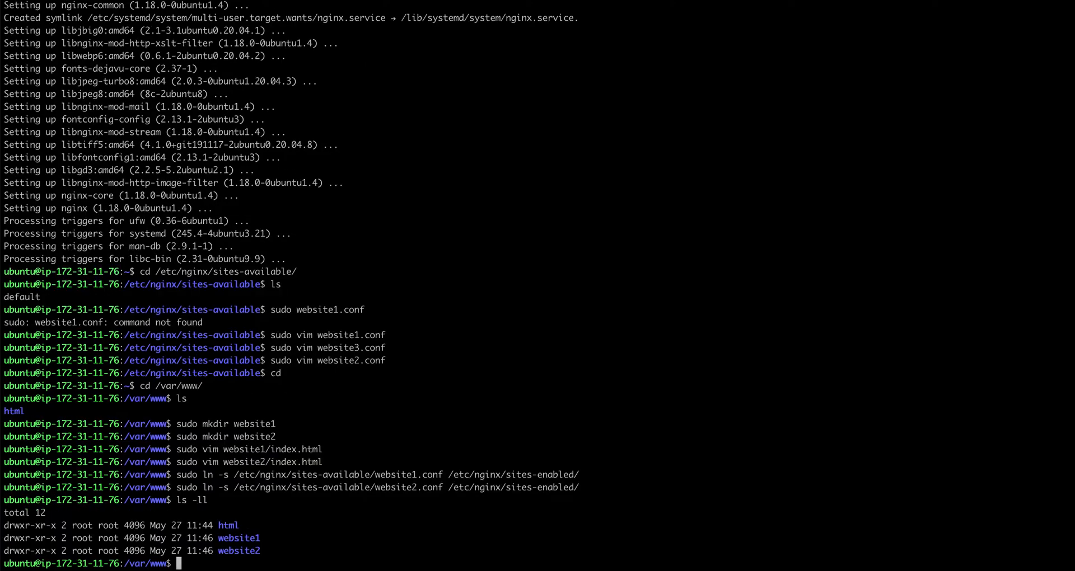
pyautogui.moveTo(245, 558)
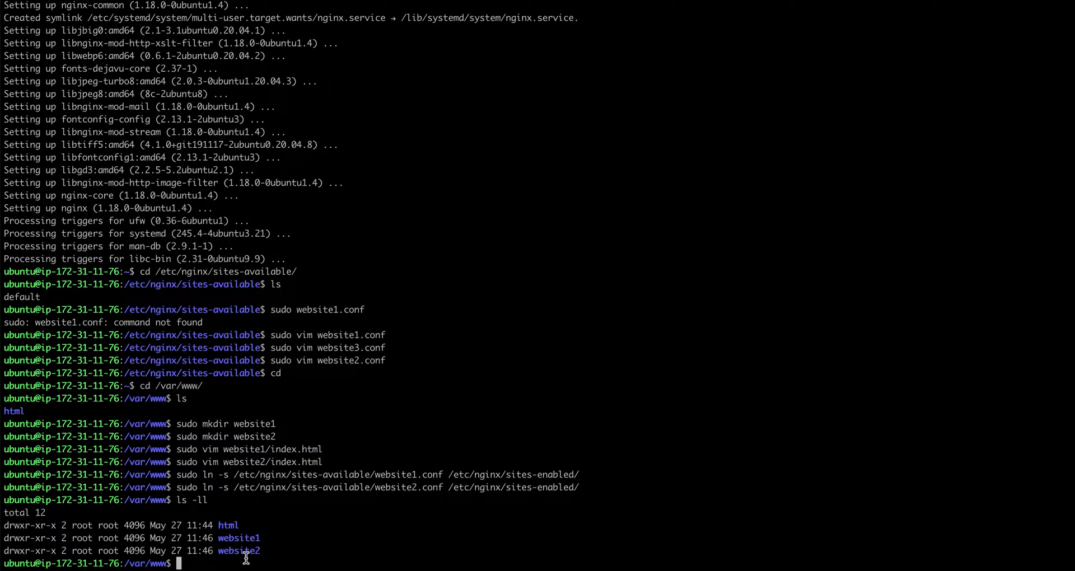
pyautogui.write('sudo chown')
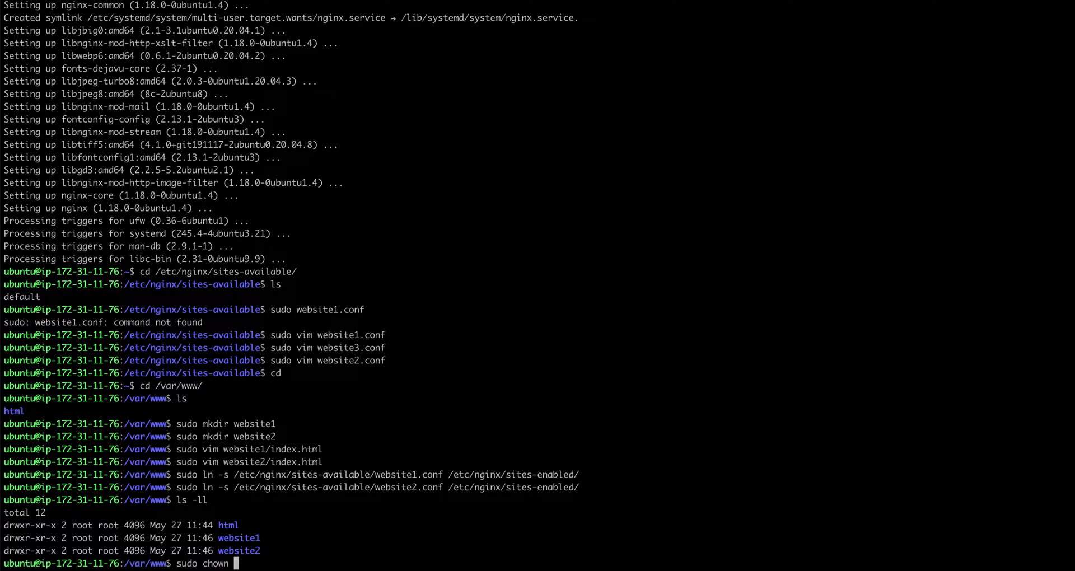
pyautogui.write('-R')
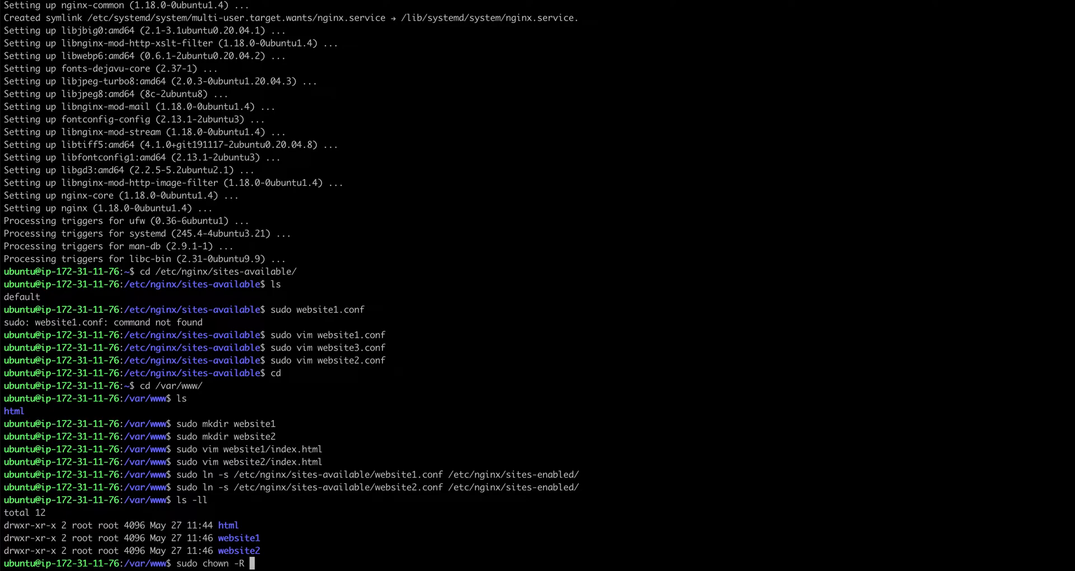
pyautogui.write('www-data')
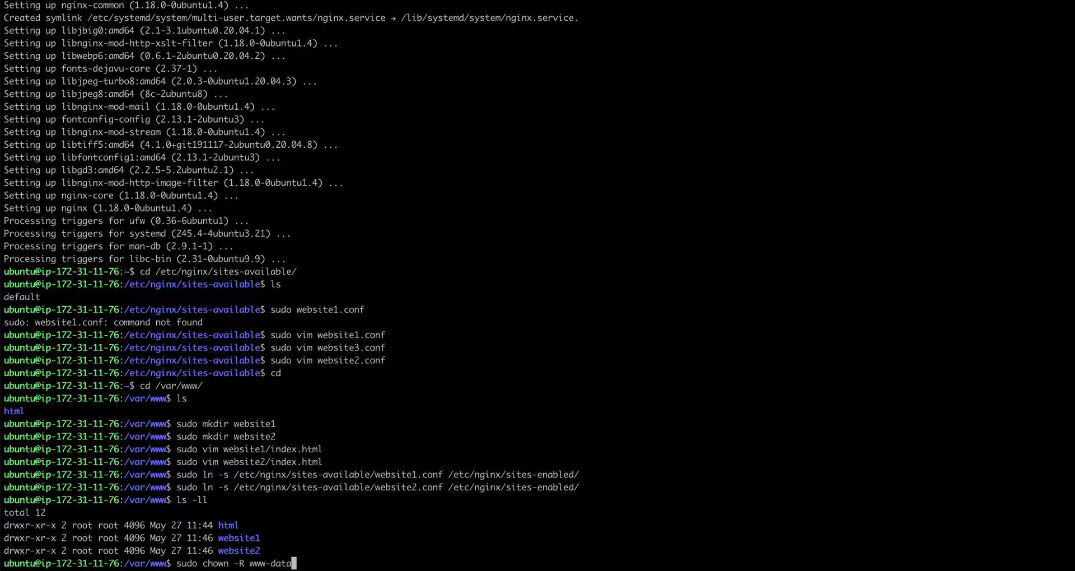
pyautogui.write(':')
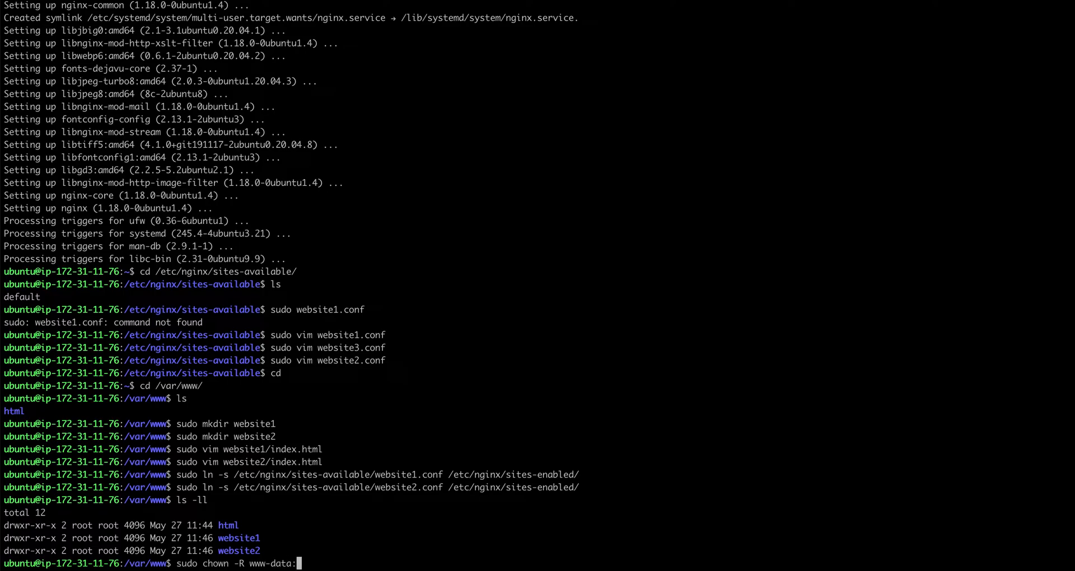
pyautogui.write(':www-data')
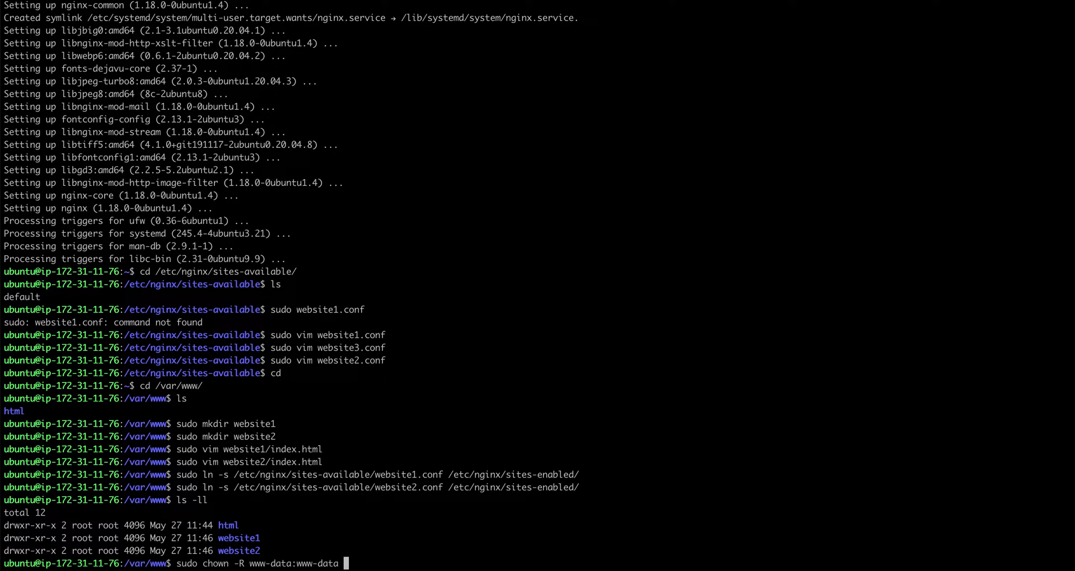
pyautogui.write('website1/')
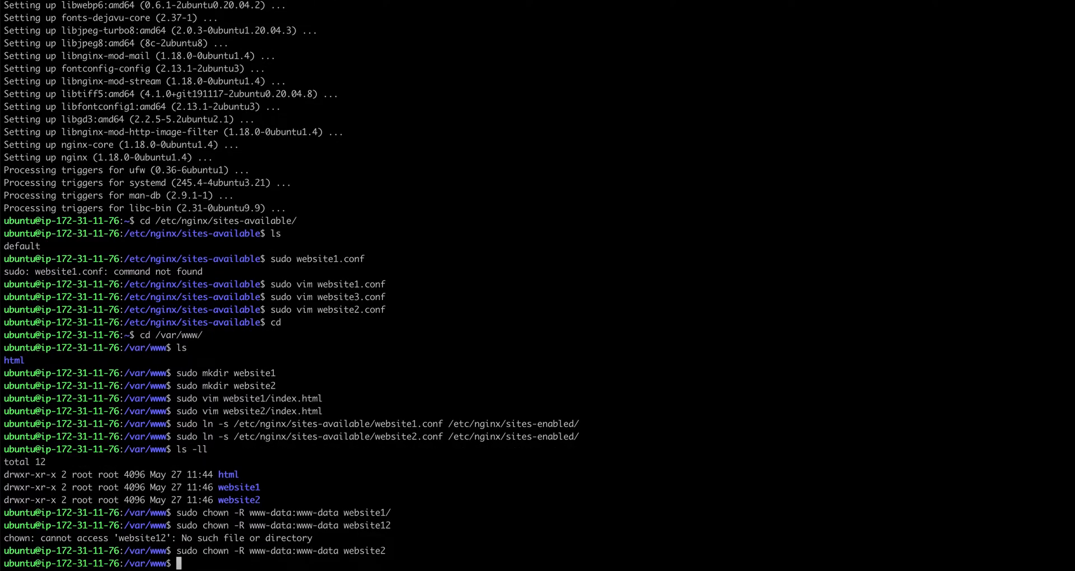
pyautogui.write('sudo nginx -t')
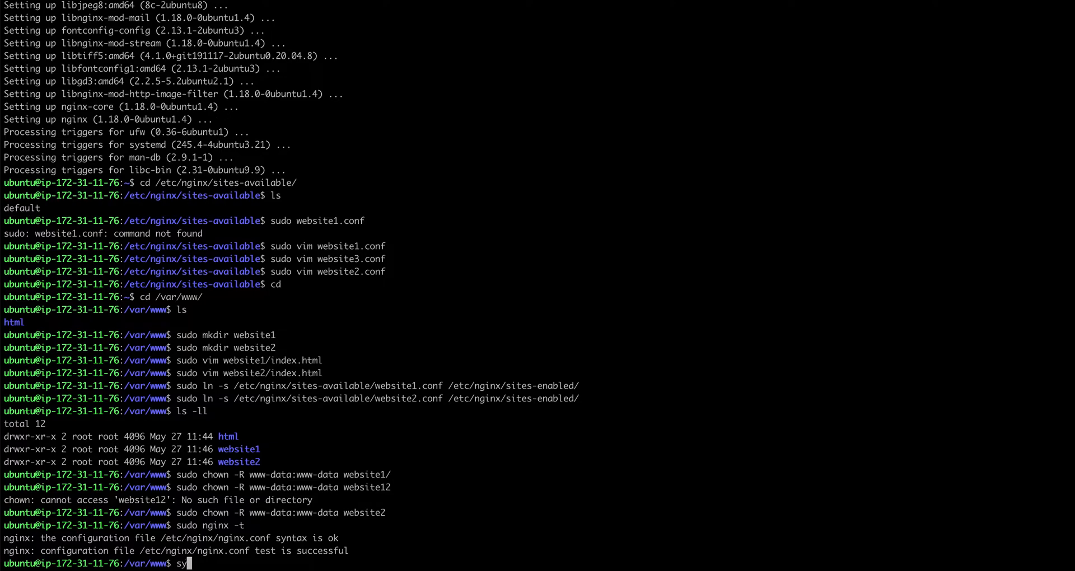
# - Reload nginx with sudo systemctl reload nginx so the new sites take effect
pyautogui.write('udo syste')
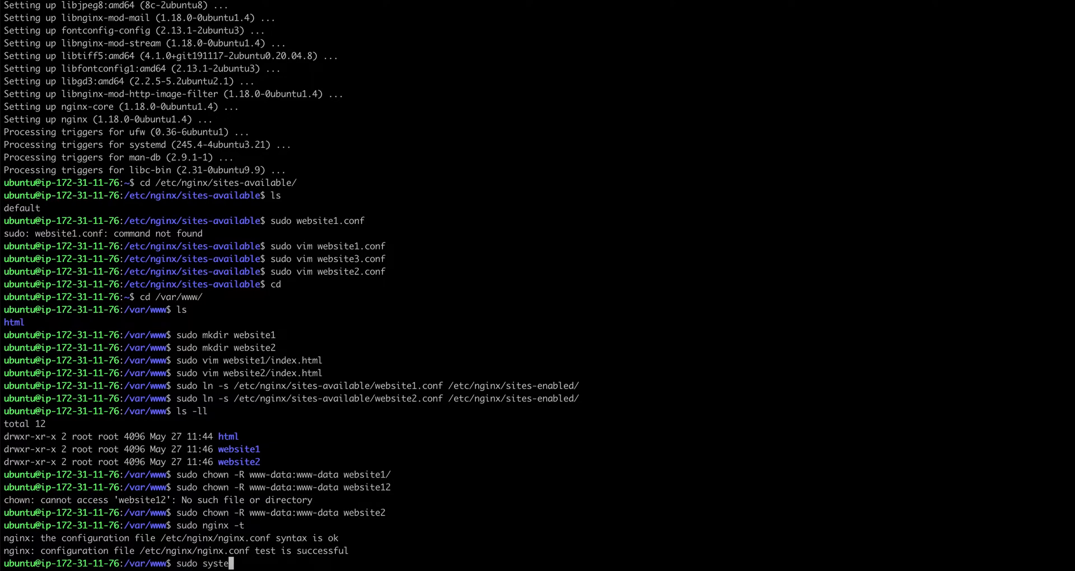
pyautogui.write('mctl')
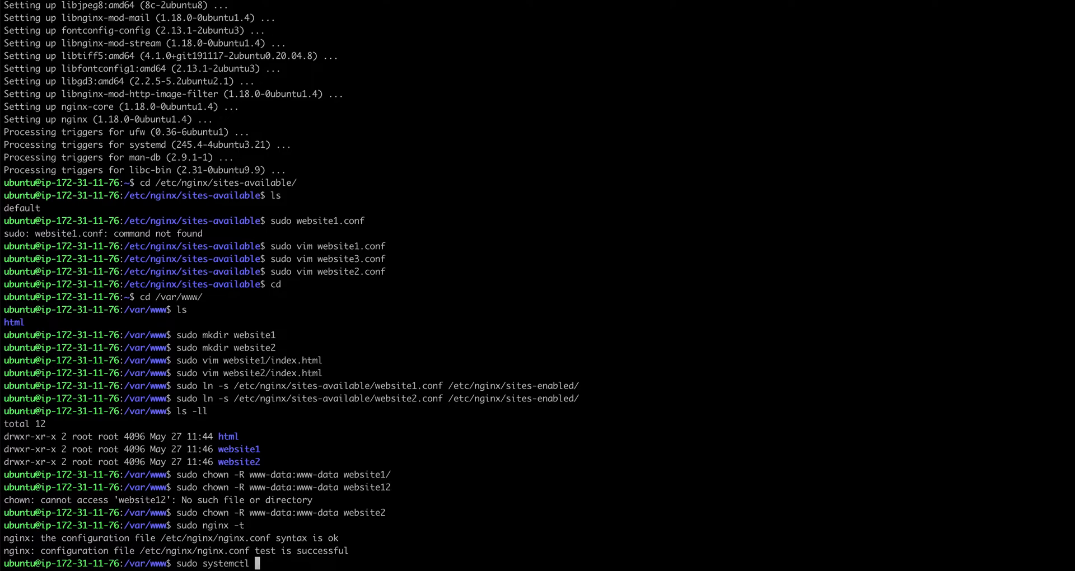
pyautogui.write('reload')
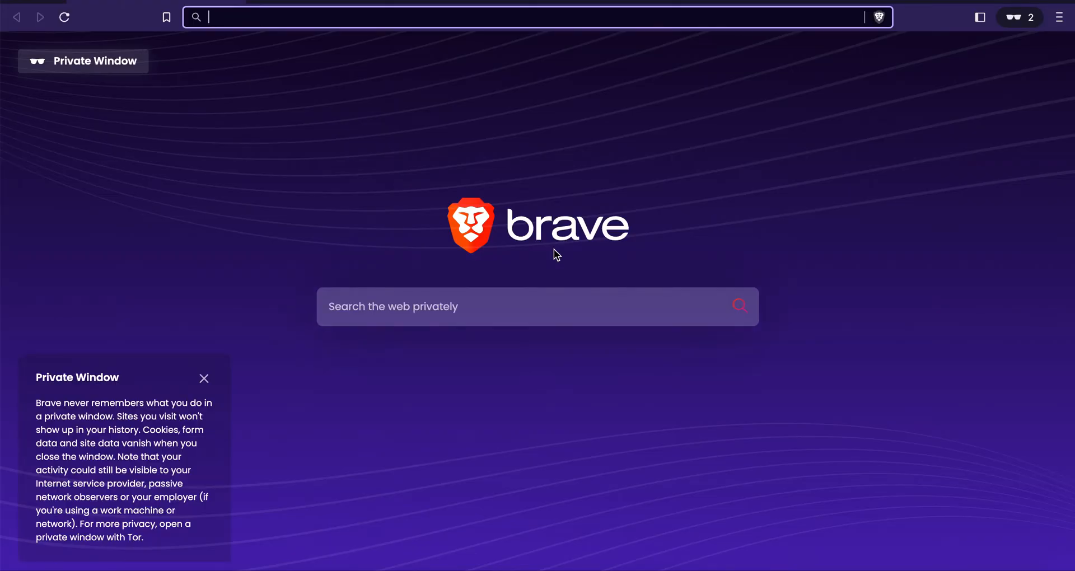
# - Load website2.ravindra.tech in the Brave private window to check the site is served
pyautogui.write('website2.ravindra.tech')
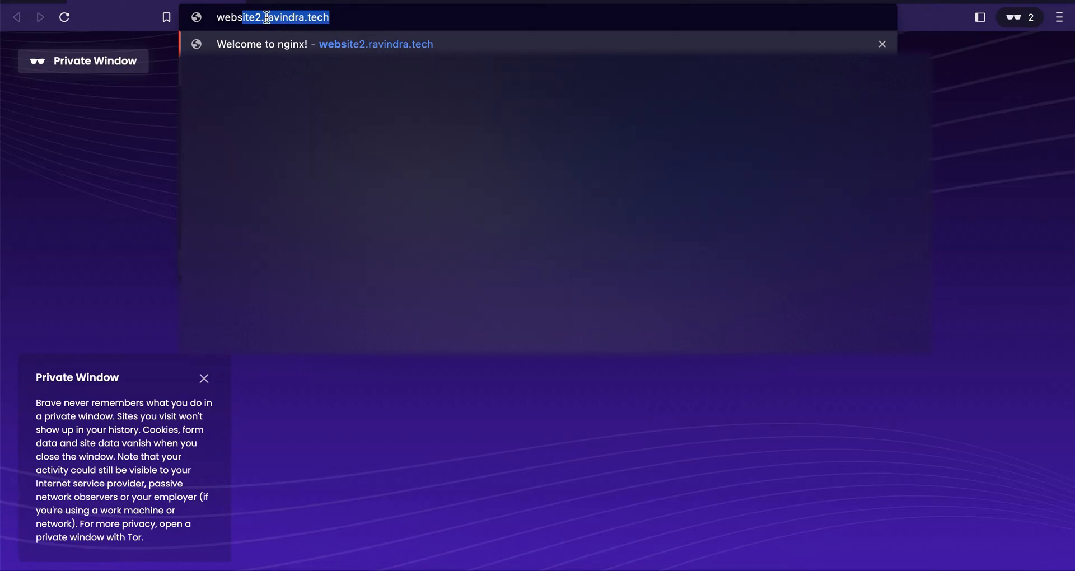
pyautogui.write('website.ravindra.tech')
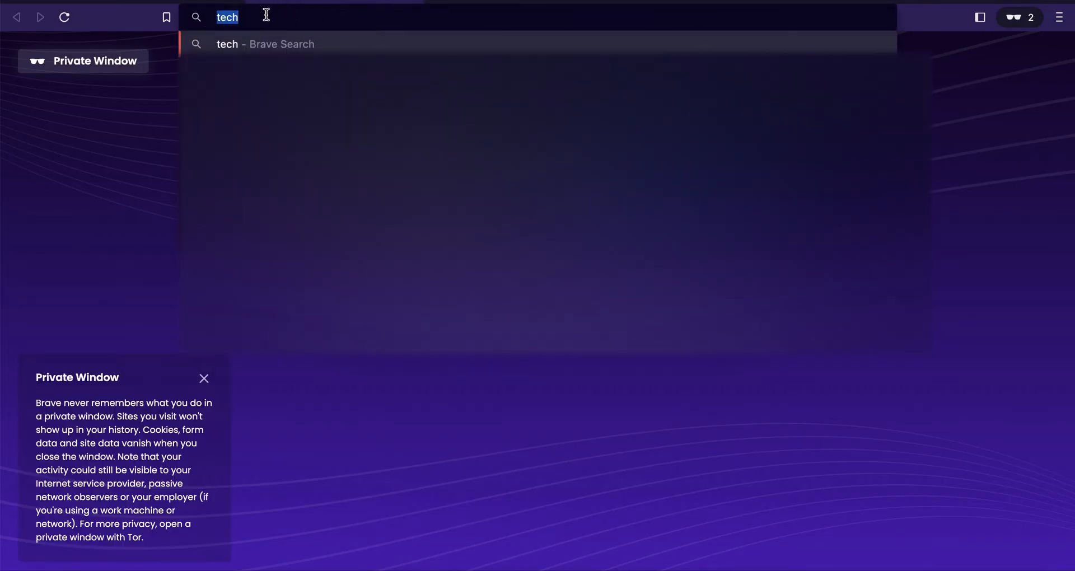
pyautogui.press('BackSpace')
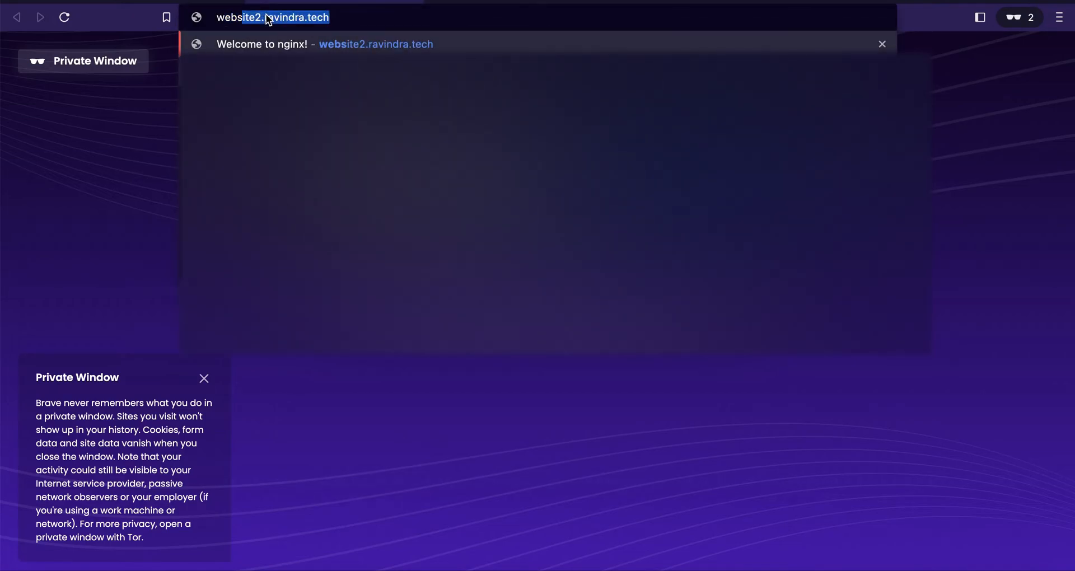
pyautogui.press('Enter')
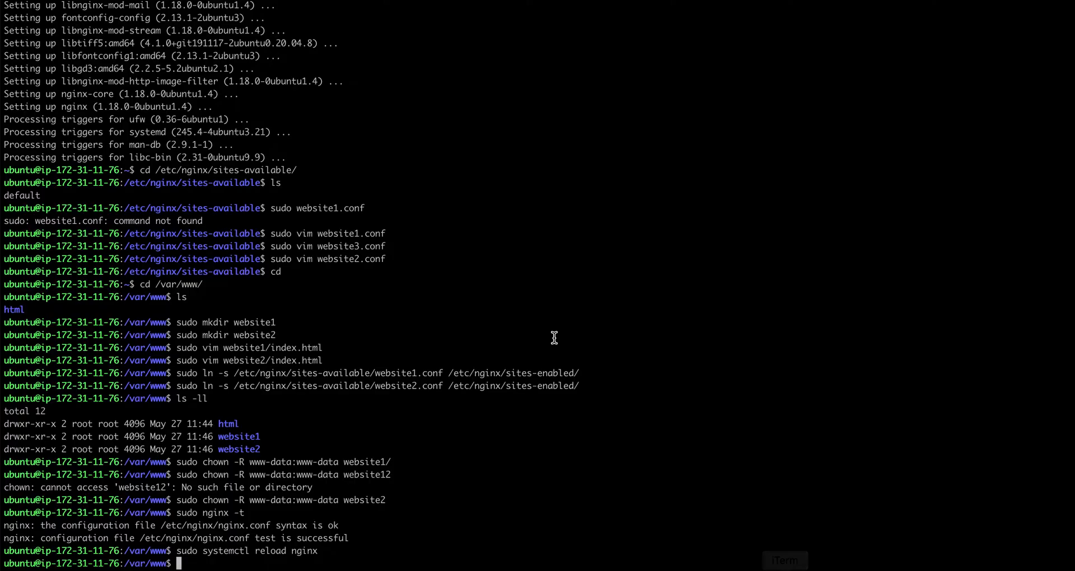
# - Install certbot and python3-certbot-nginx with sudo apt, confirming with Y
pyautogui.write('sudo ap')
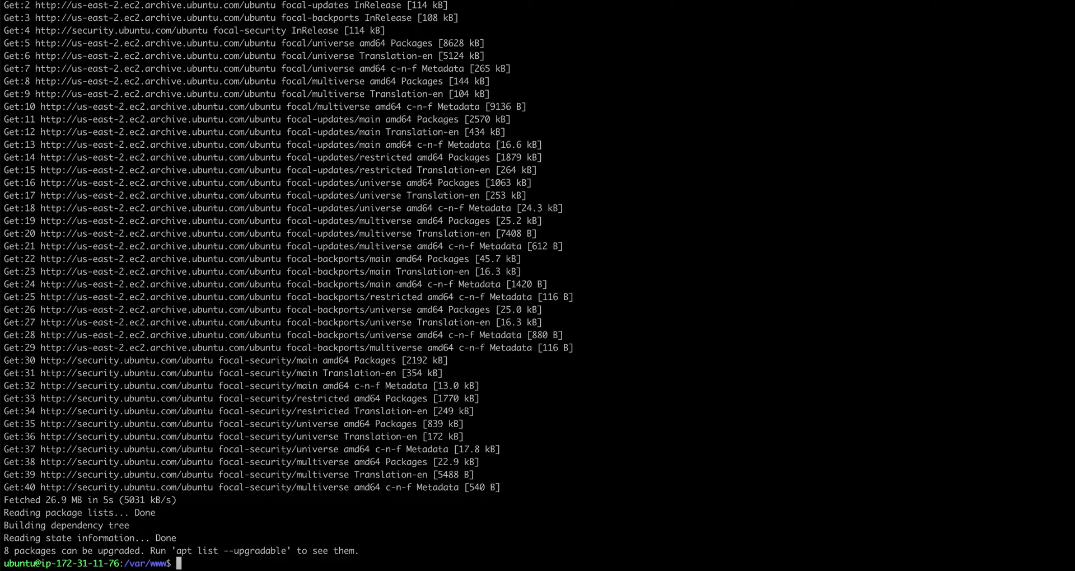
pyautogui.write('sudo apt i')
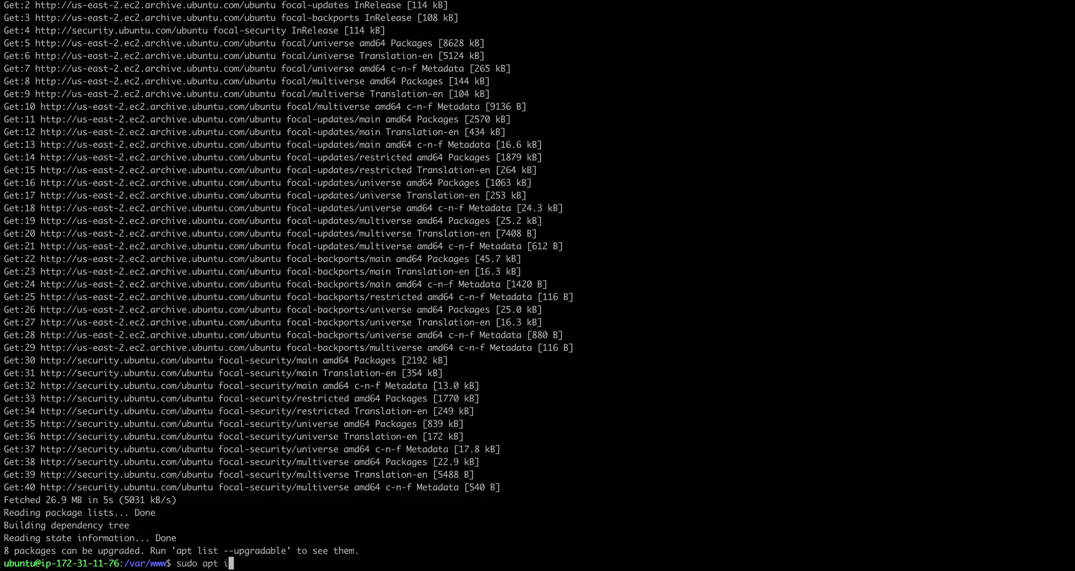
pyautogui.write('nstall certbot p')
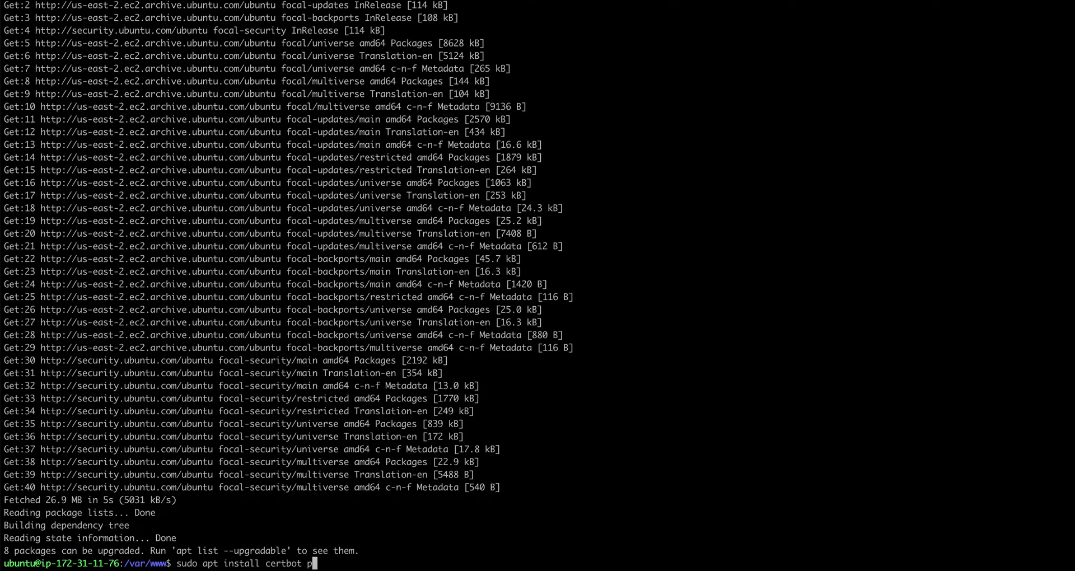
pyautogui.write('ython3')
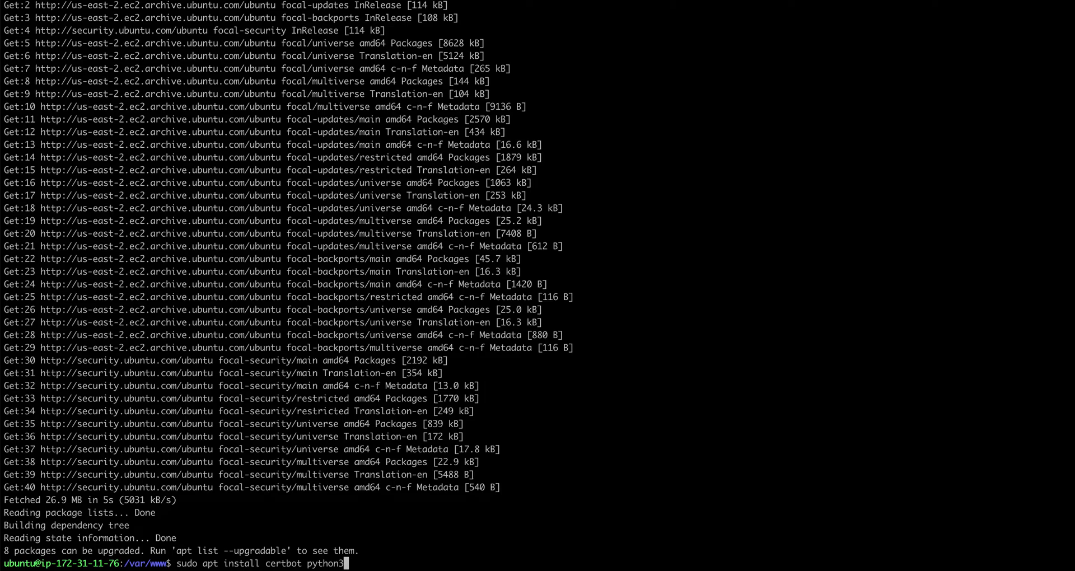
pyautogui.write('-cert')
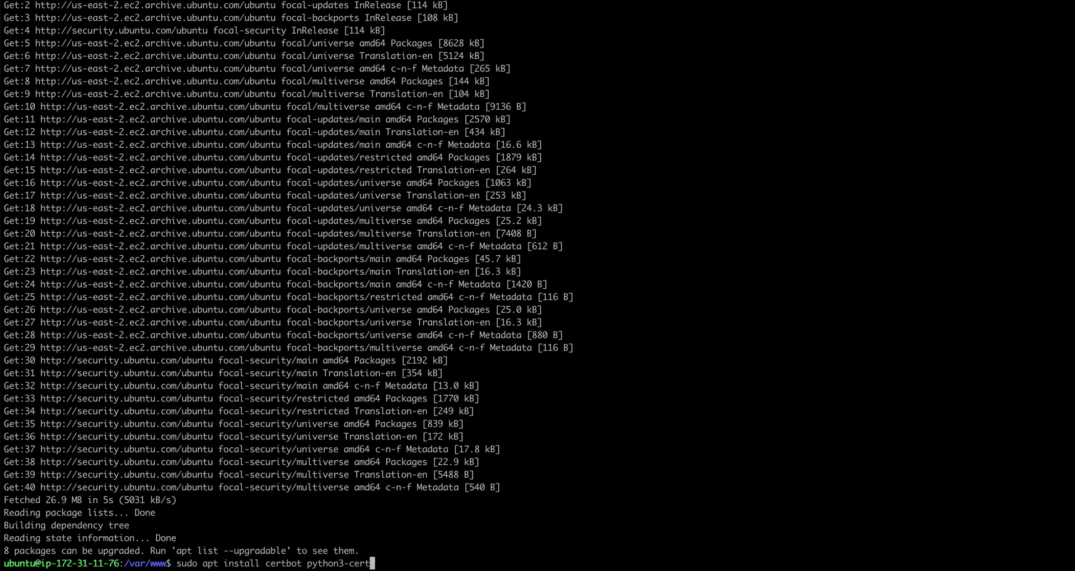
pyautogui.write('ot')
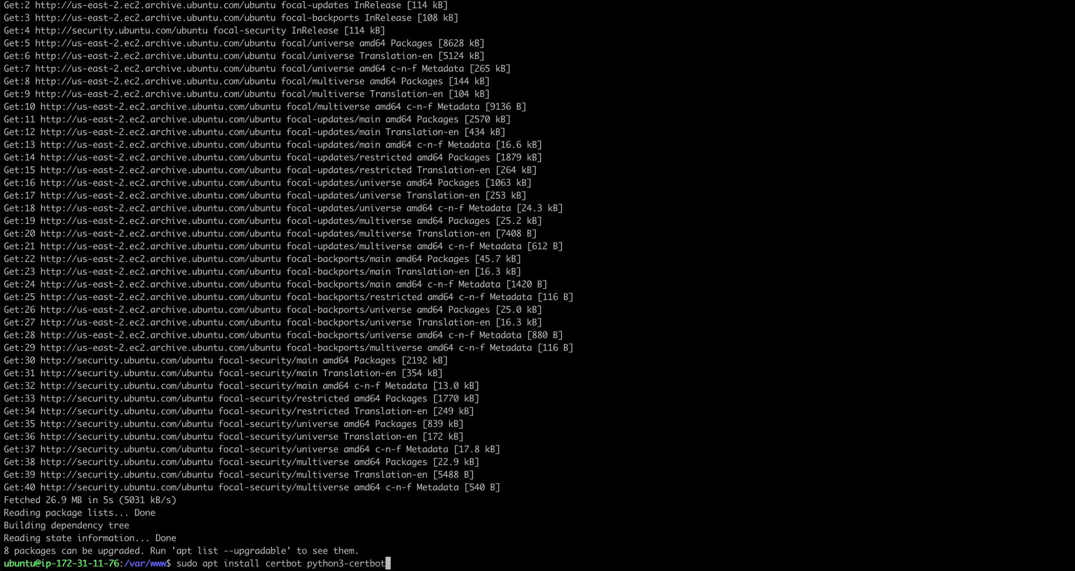
pyautogui.write('-nginx')
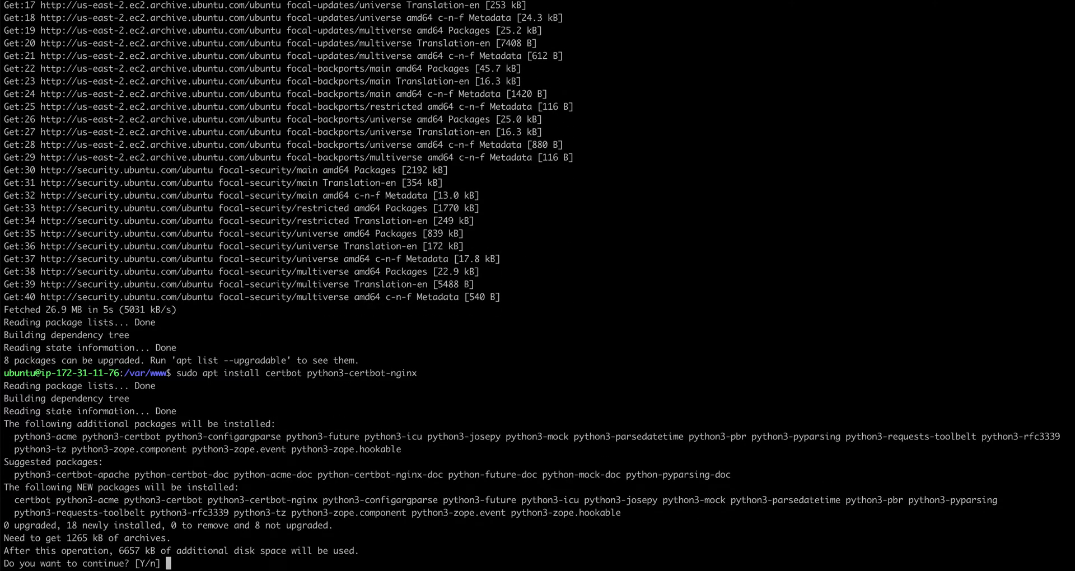
pyautogui.write('Y')
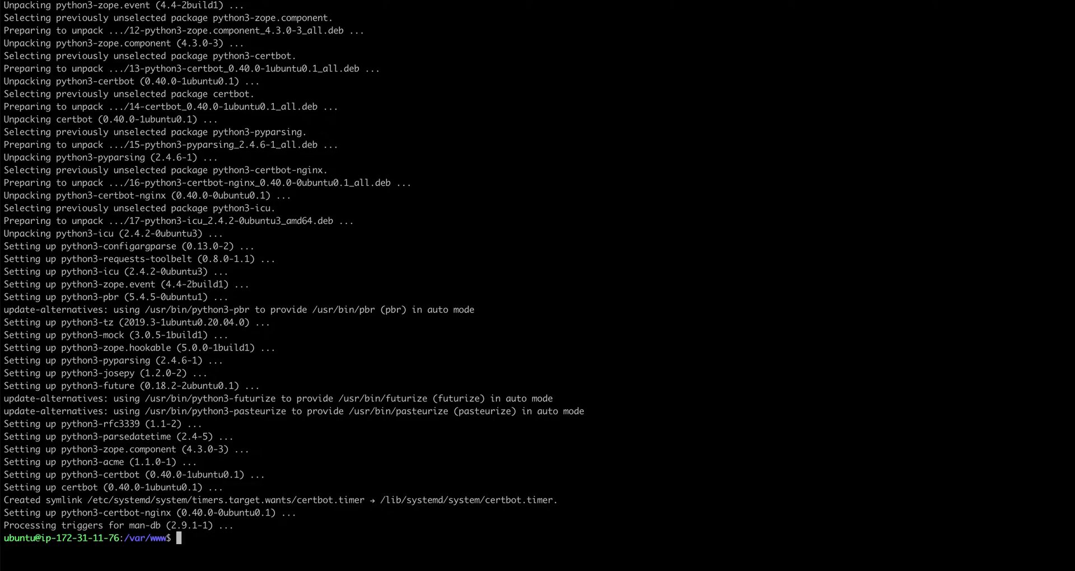
# - Run sudo certbot --nginx -d website1.ravindra.tech to request its certificate
pyautogui.write('sudo certbo')
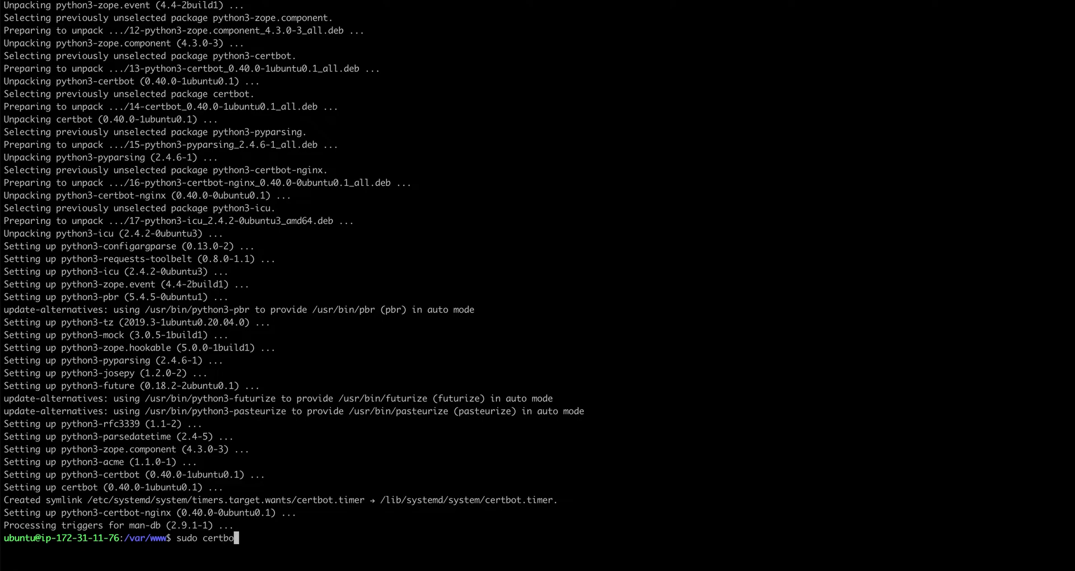
pyautogui.write('-')
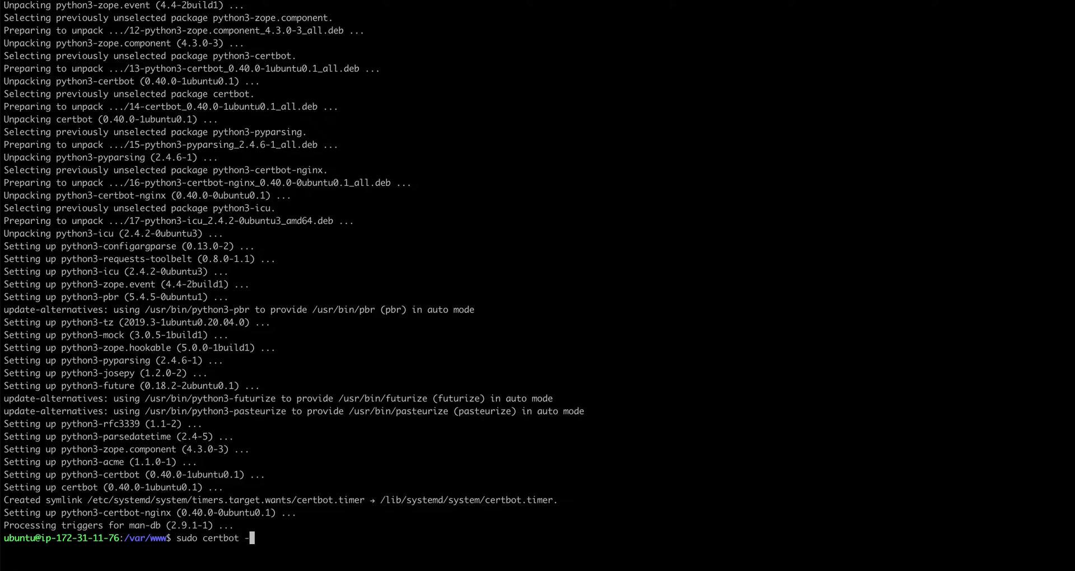
pyautogui.write('-nginx')
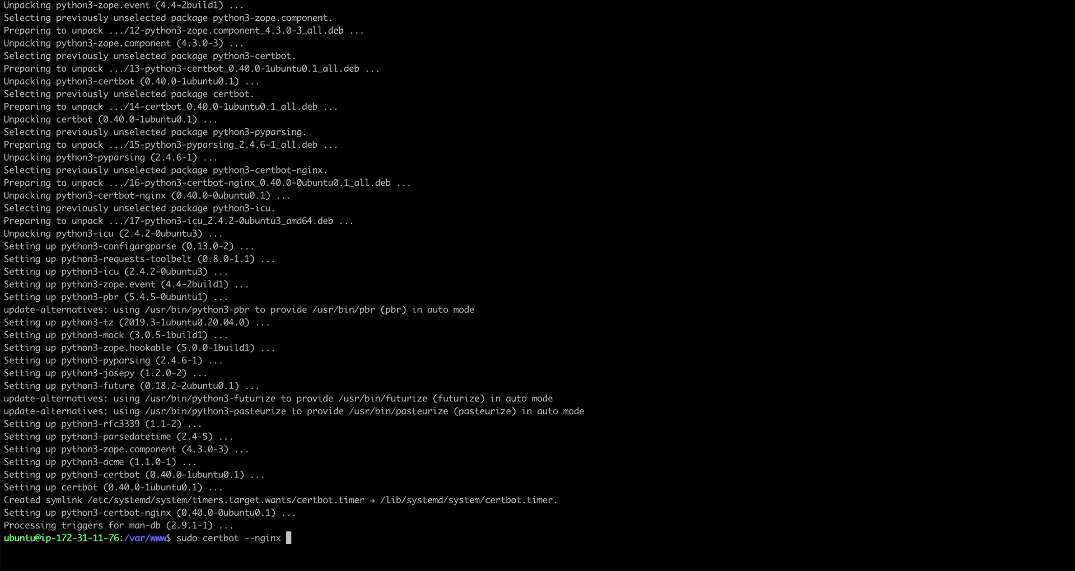
pyautogui.write('-d')
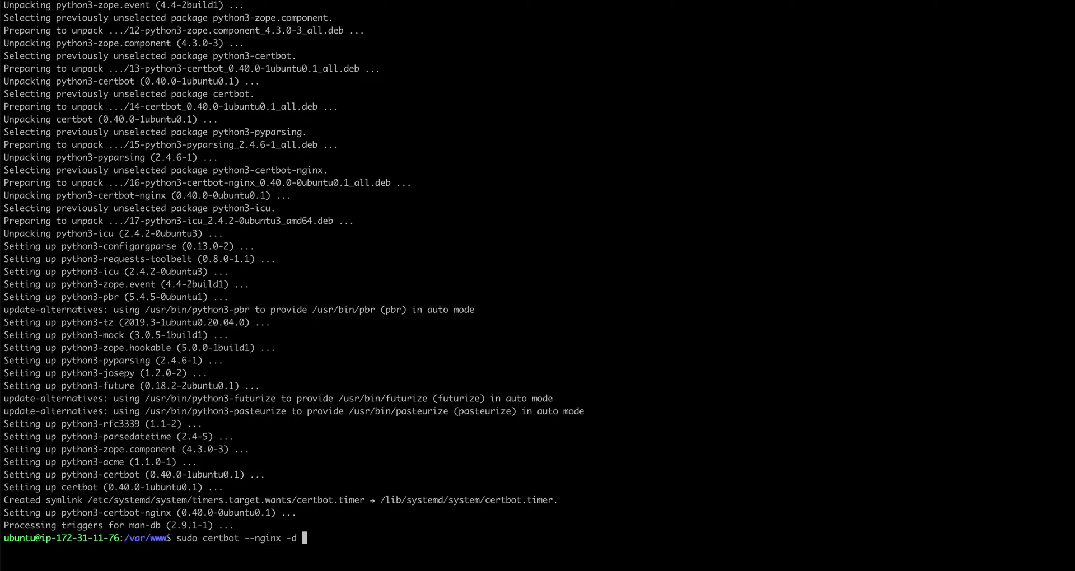
pyautogui.write('websi')
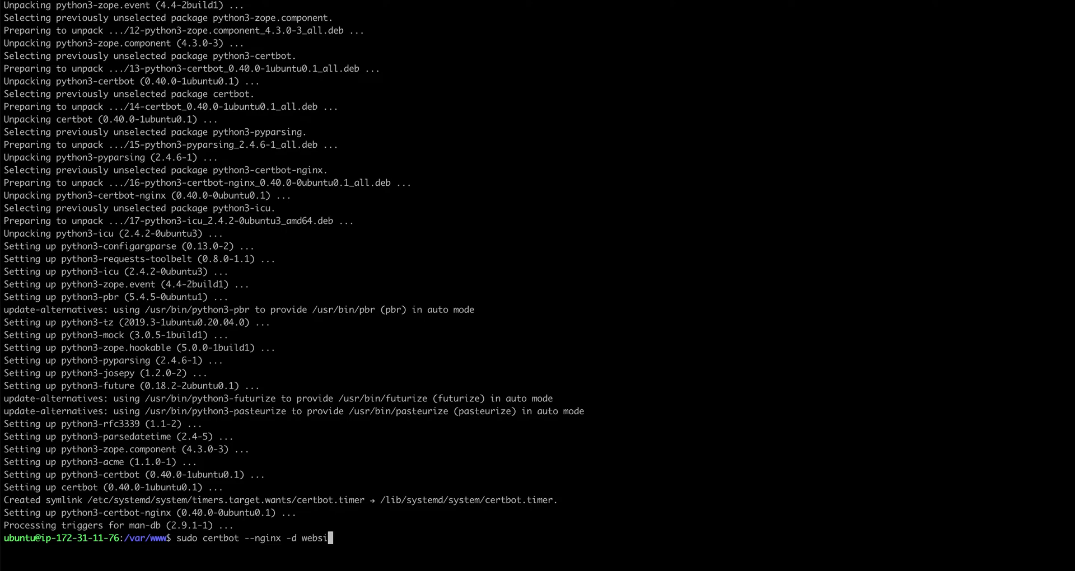
pyautogui.write('te1')
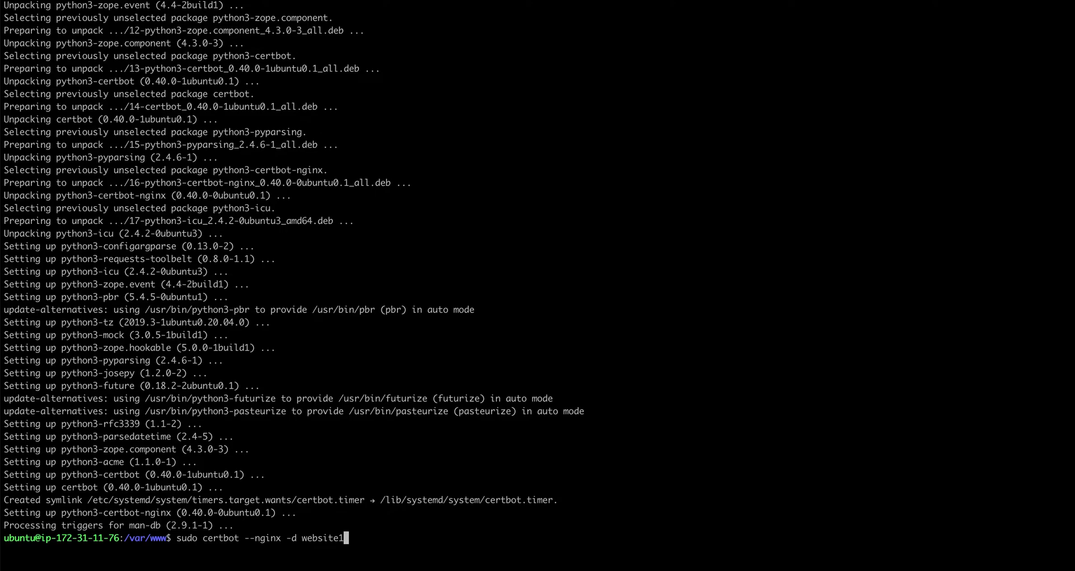
pyautogui.write('.ravindr')
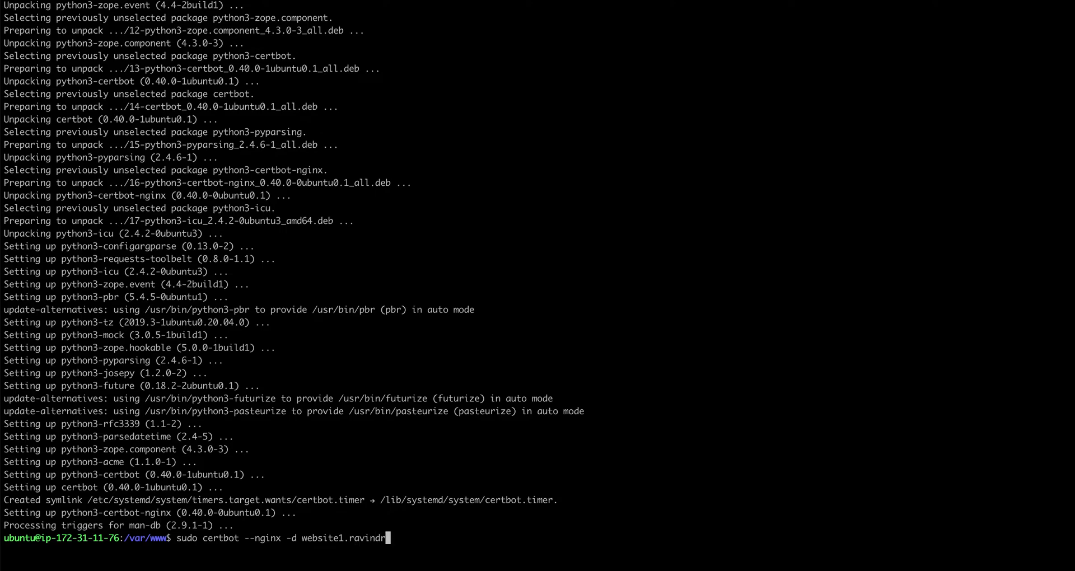
pyautogui.write('.tech')
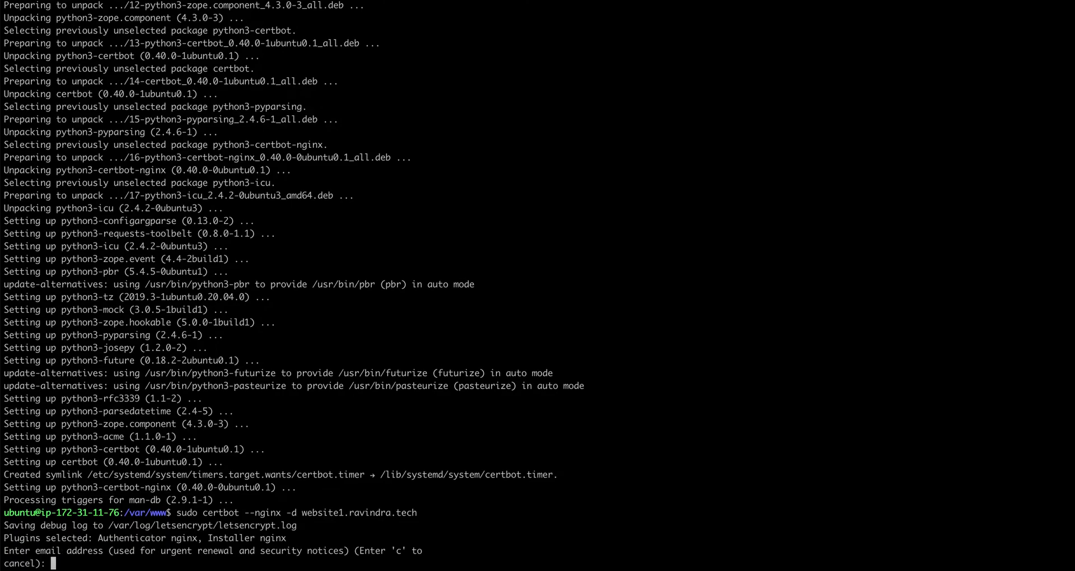
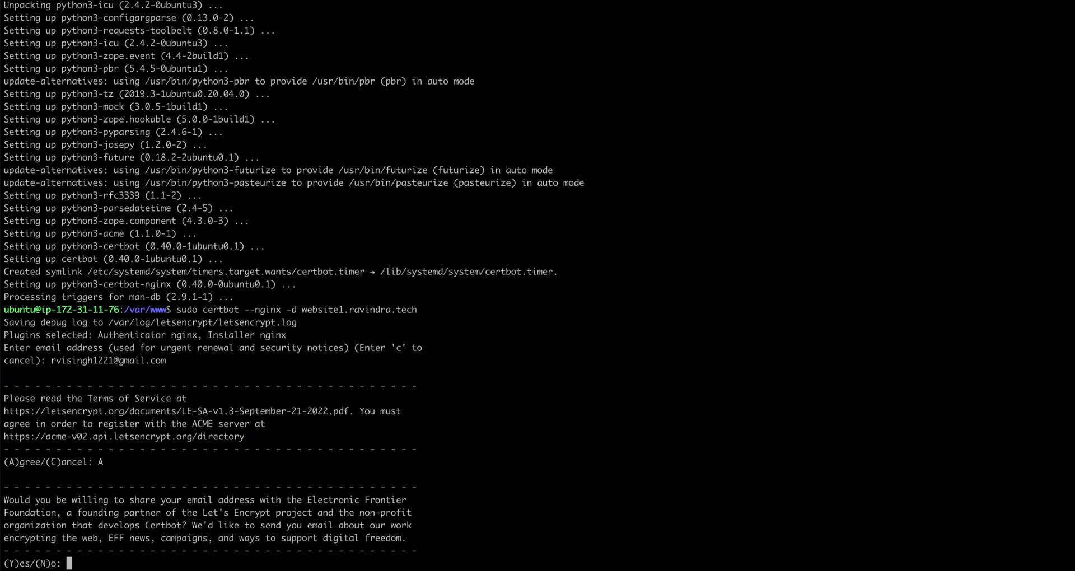
# - Answer certbot's prompts with a gmail address, Y, and option 2 to redirect HTTP to HTTPS
pyautogui.write('Y')
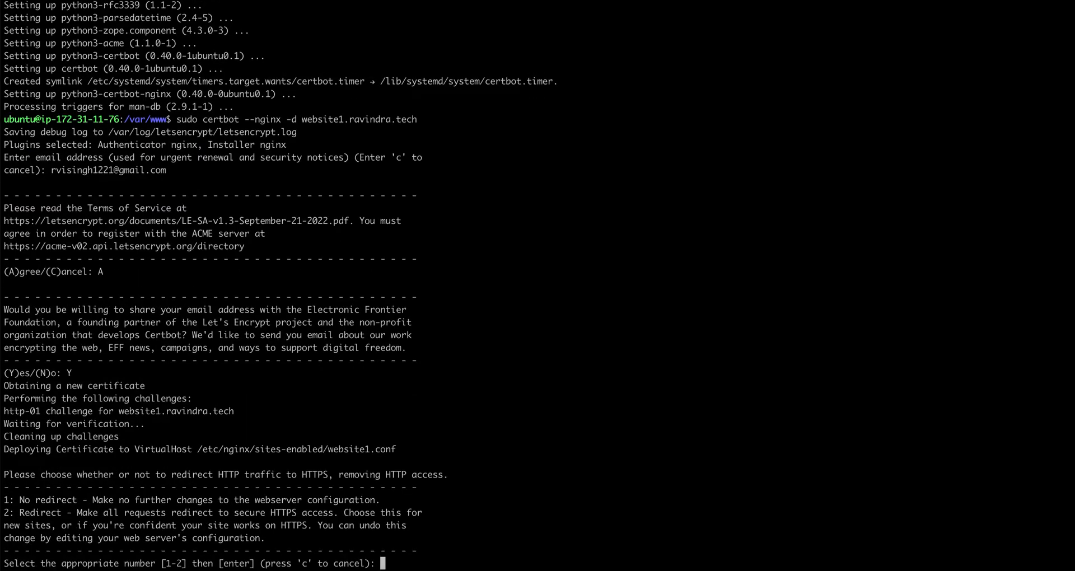
pyautogui.write('2')
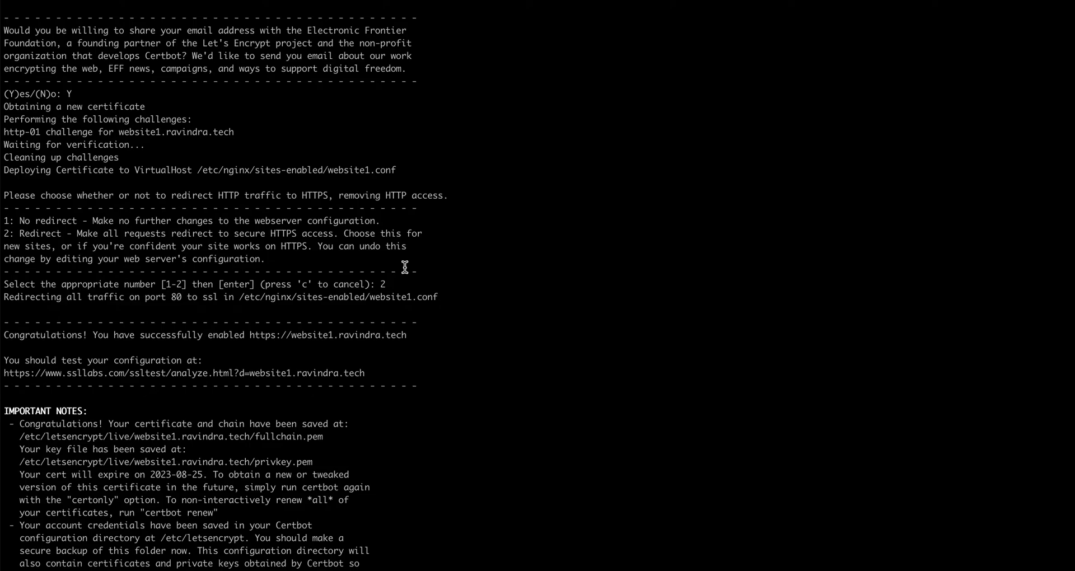
pyautogui.scroll(-3)
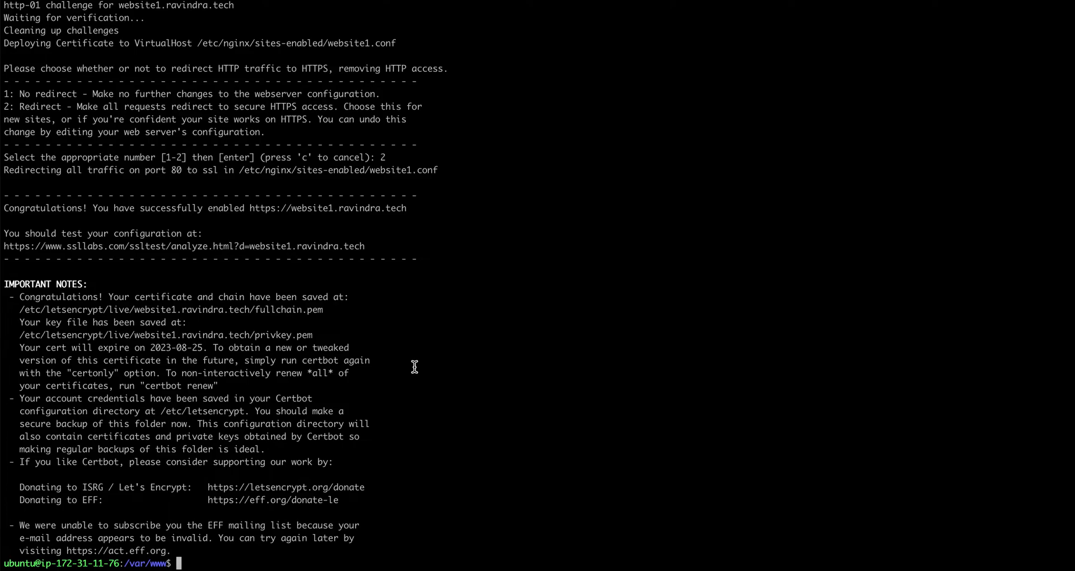
pyautogui.doubleClick(218, 309)
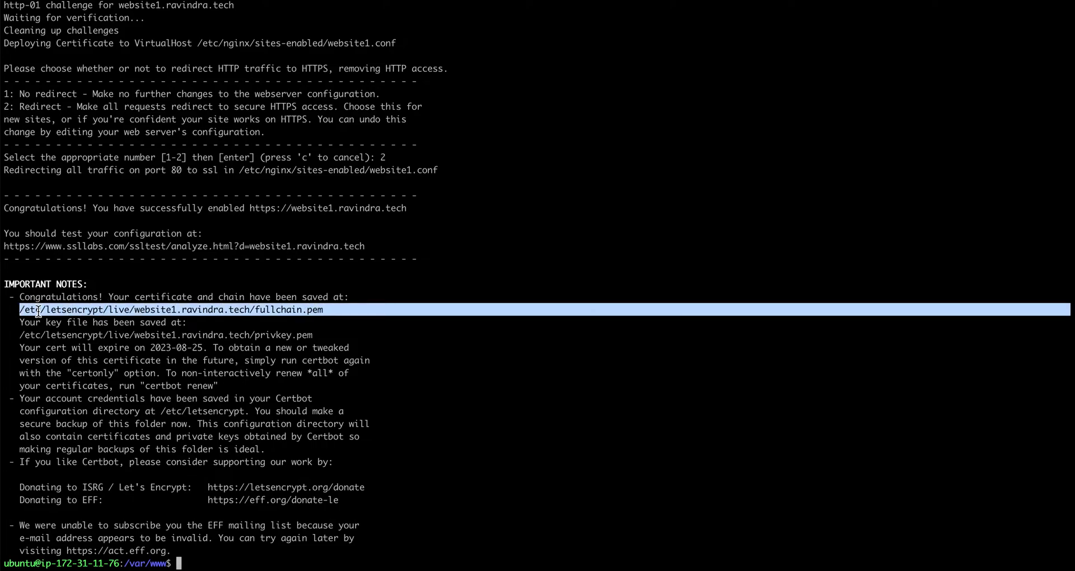
pyautogui.click(246, 307)
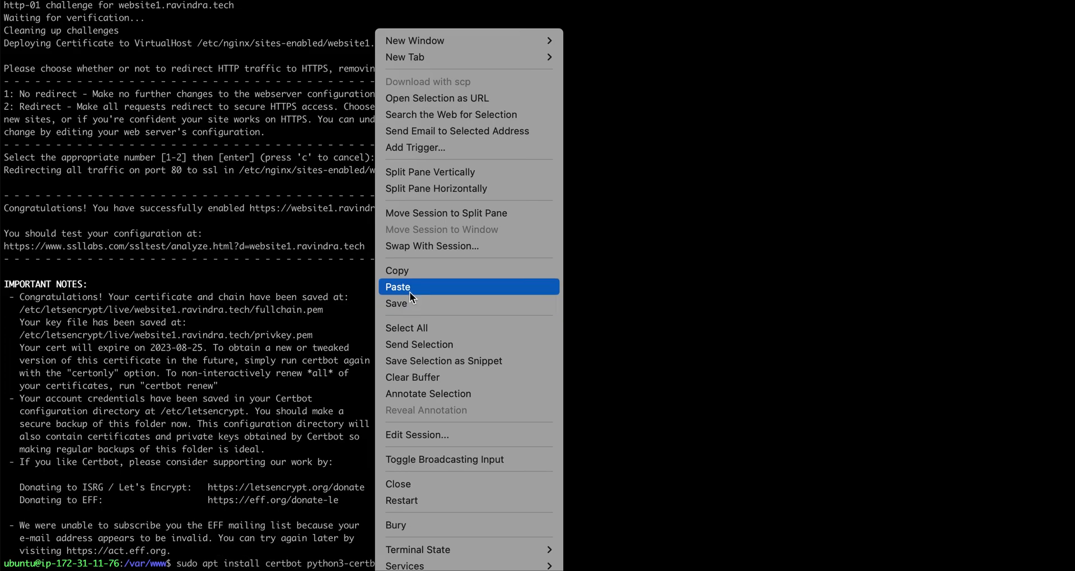
# - Paste and run sudo certbot --nginx -d website2.ravindra.tech, choosing option 2 for redirect
pyautogui.click(397, 287)
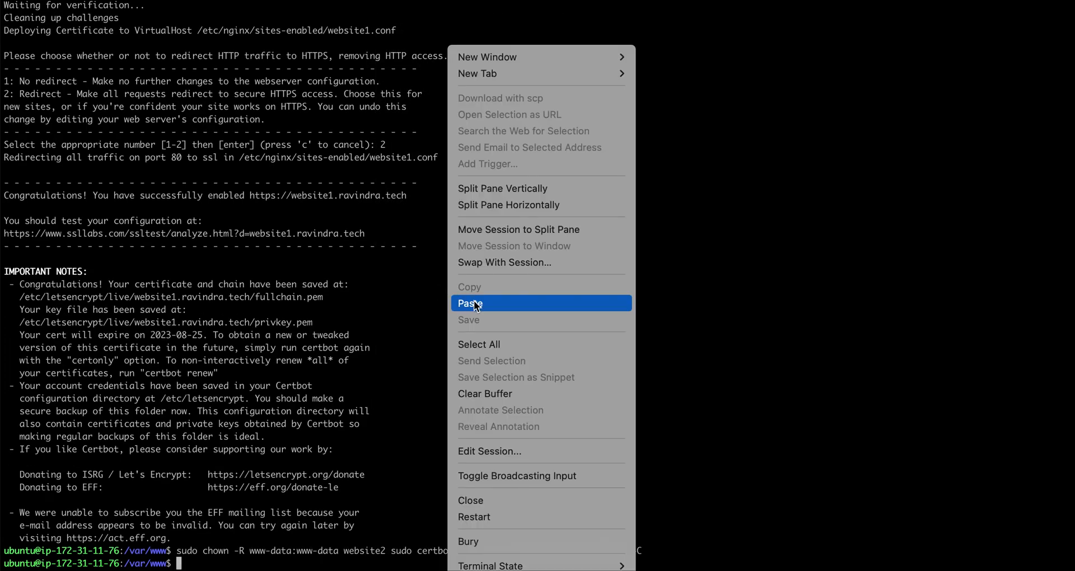
pyautogui.click(469, 303)
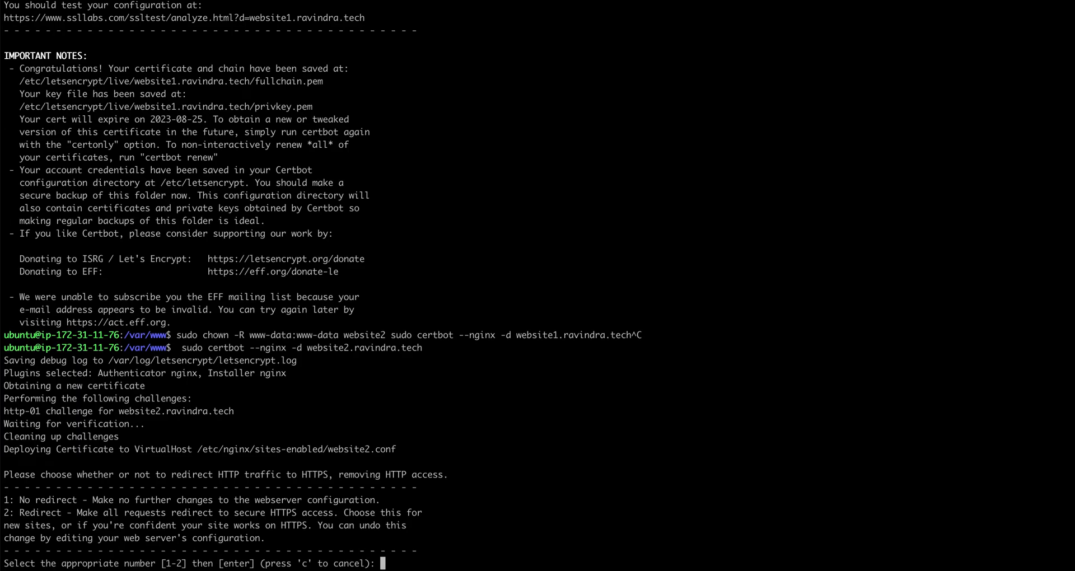
pyautogui.write('2')
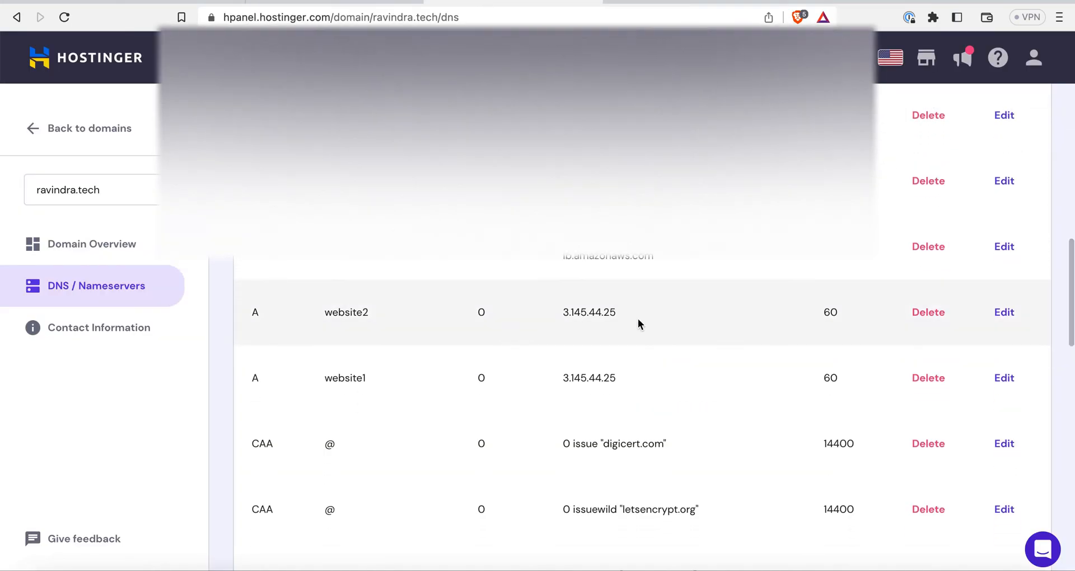
pyautogui.doubleClick(587, 377)
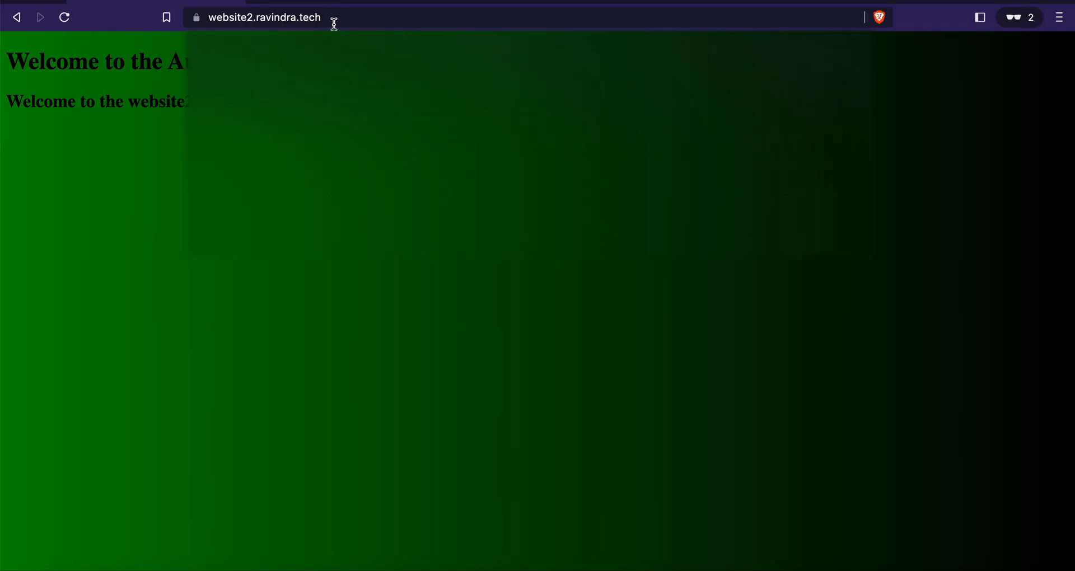
# - Load website1.ravindra.tech over HTTPS and view its Let's Encrypt certificate from the lock icon
pyautogui.click(196, 16)
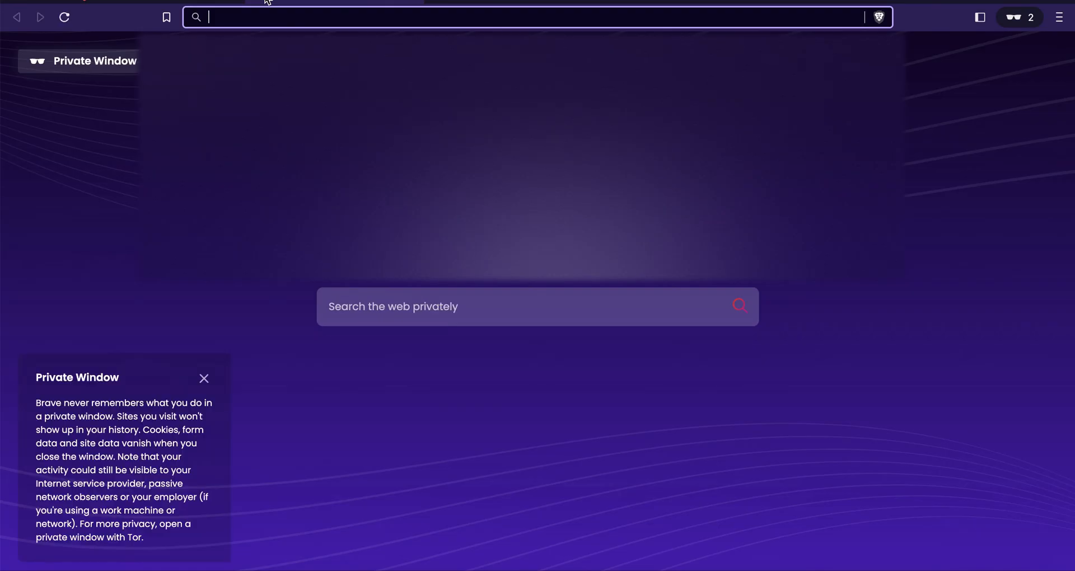
pyautogui.write('website1.ravindra.tech')
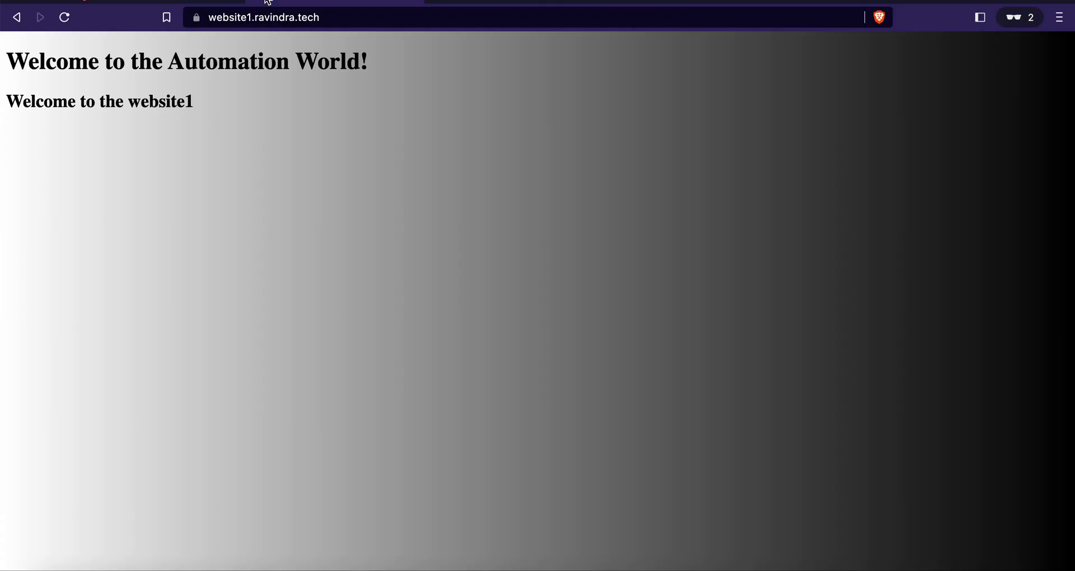
pyautogui.click(196, 17)
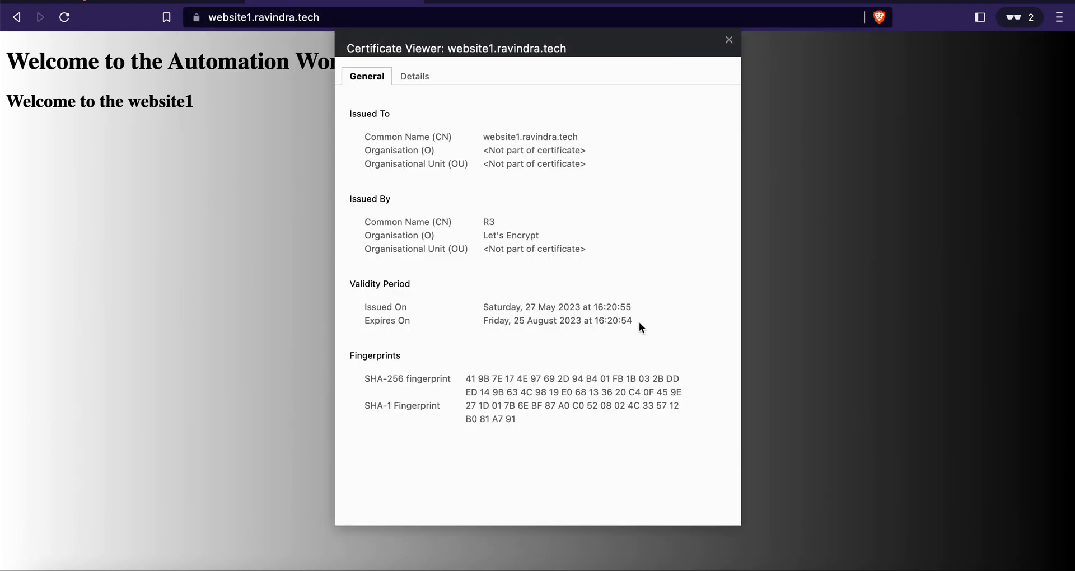
pyautogui.click(728, 40)
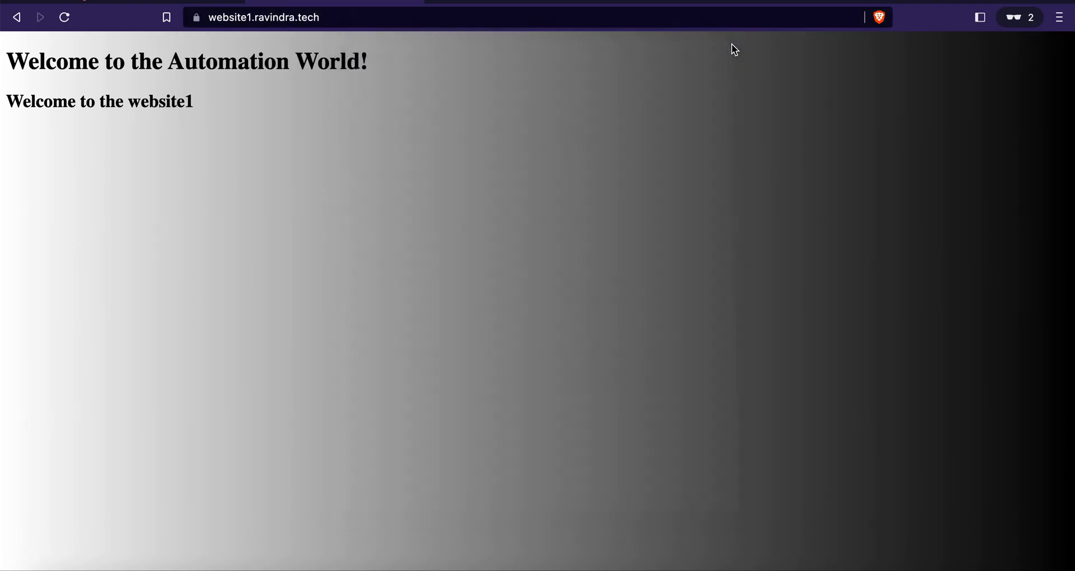
pyautogui.moveTo(536, 227)
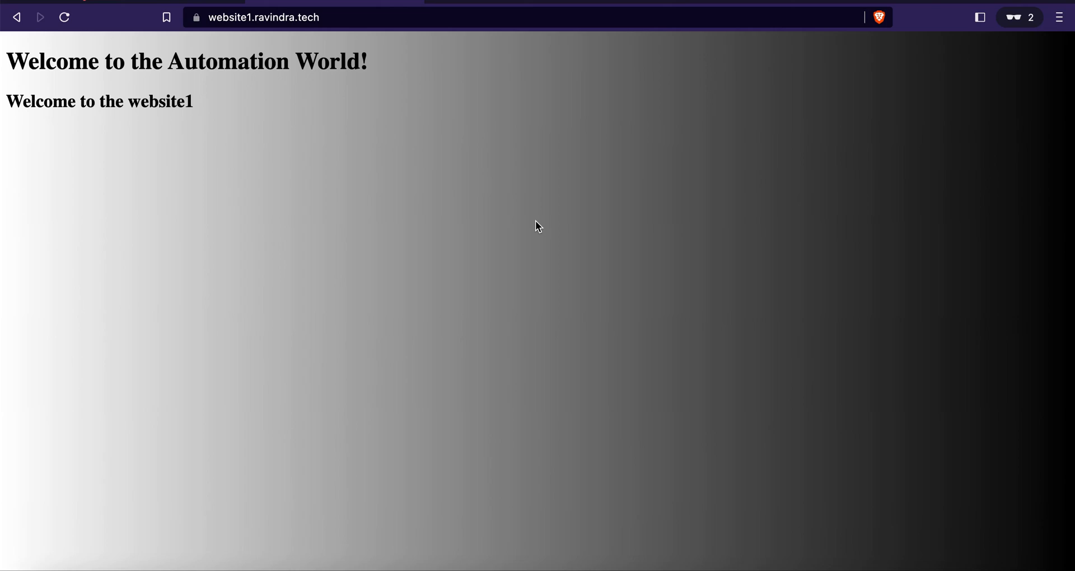